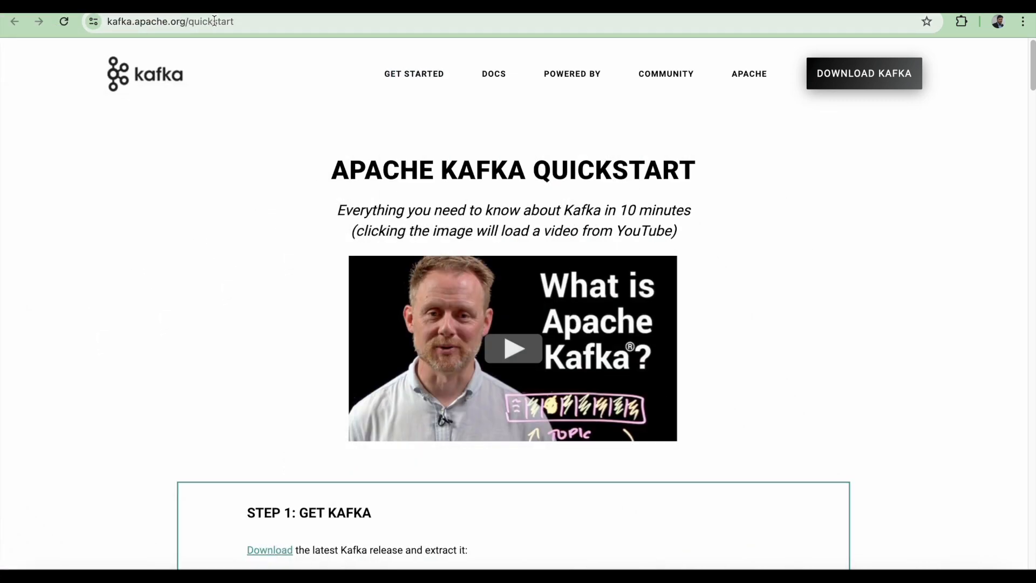
Step: Reach the quickstart's Download link and copy the kafka_2.13-3.7.0.tgz mirror address
scroll("down", 3)
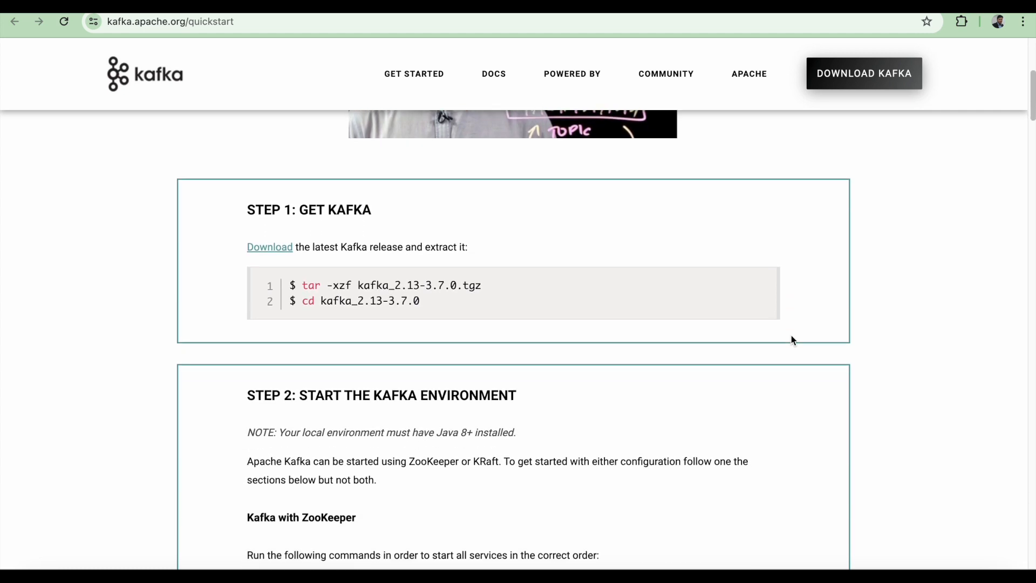
scroll("down", 3)
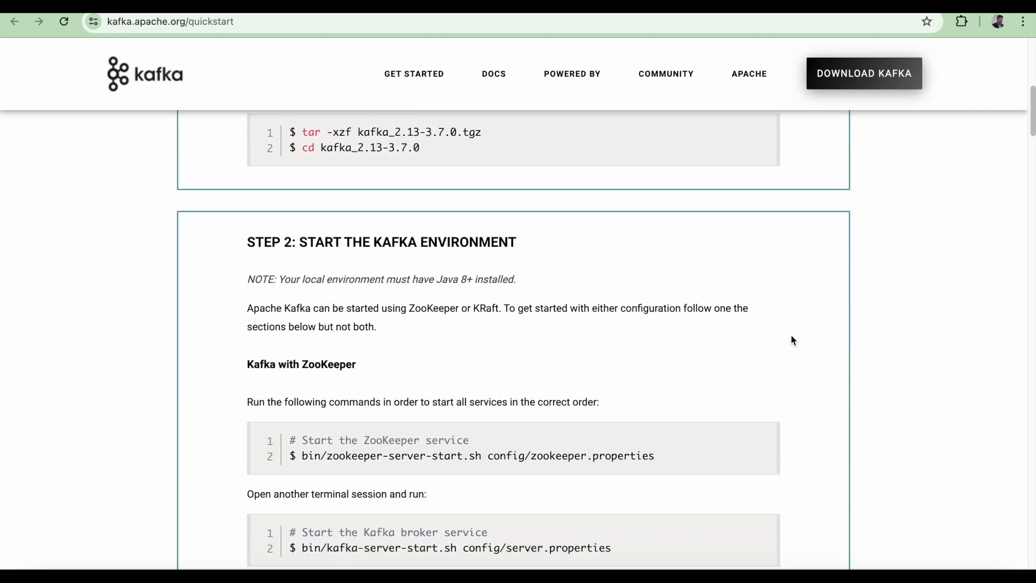
scroll("down", 3)
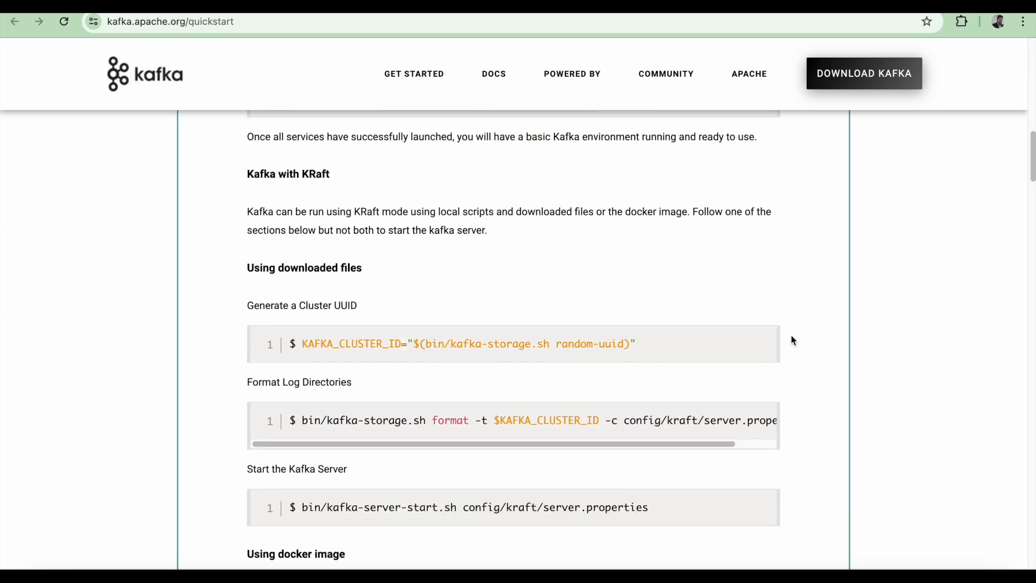
scroll("up", 3)
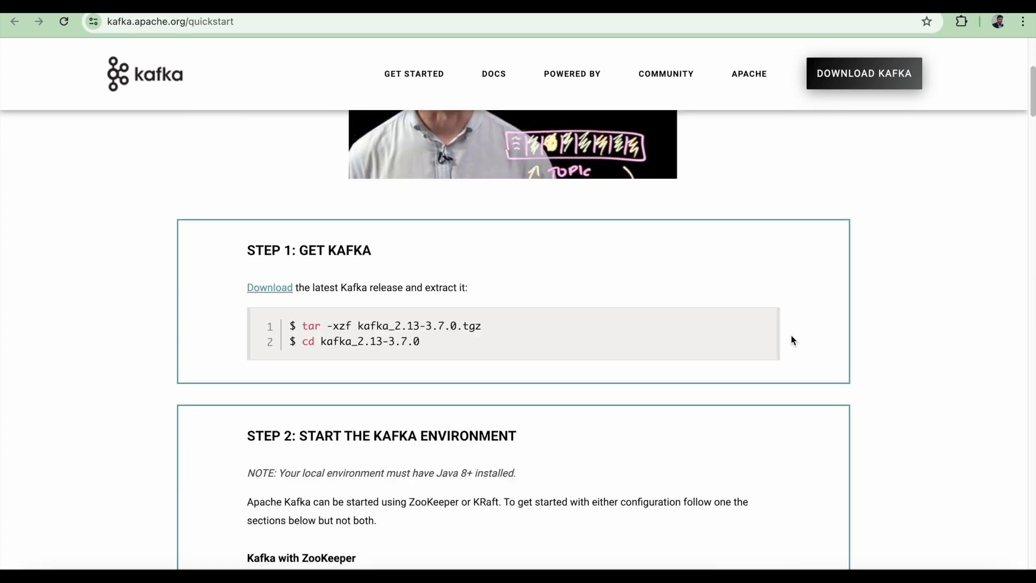
mouse_move(434, 361)
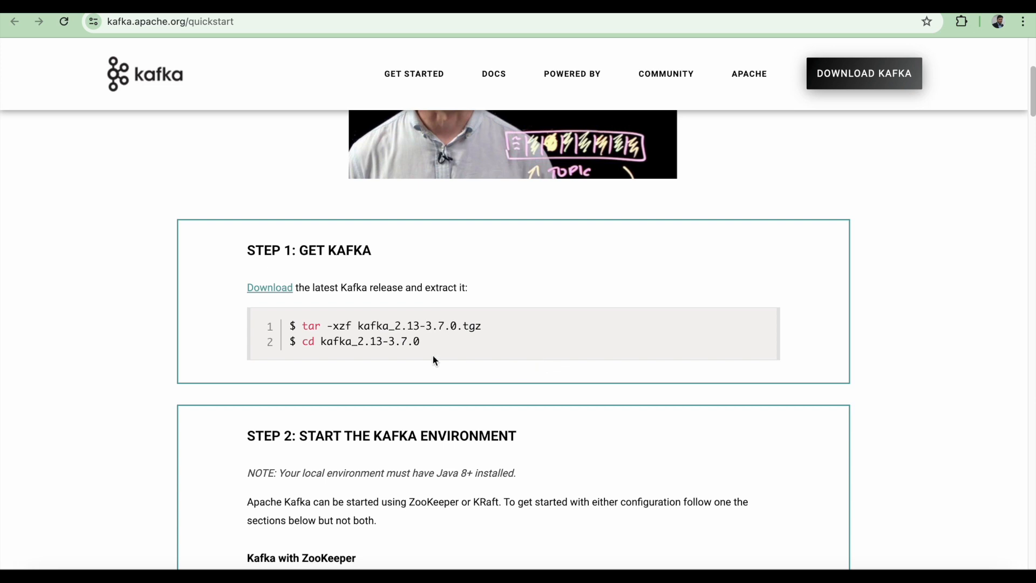
mouse_move(376, 323)
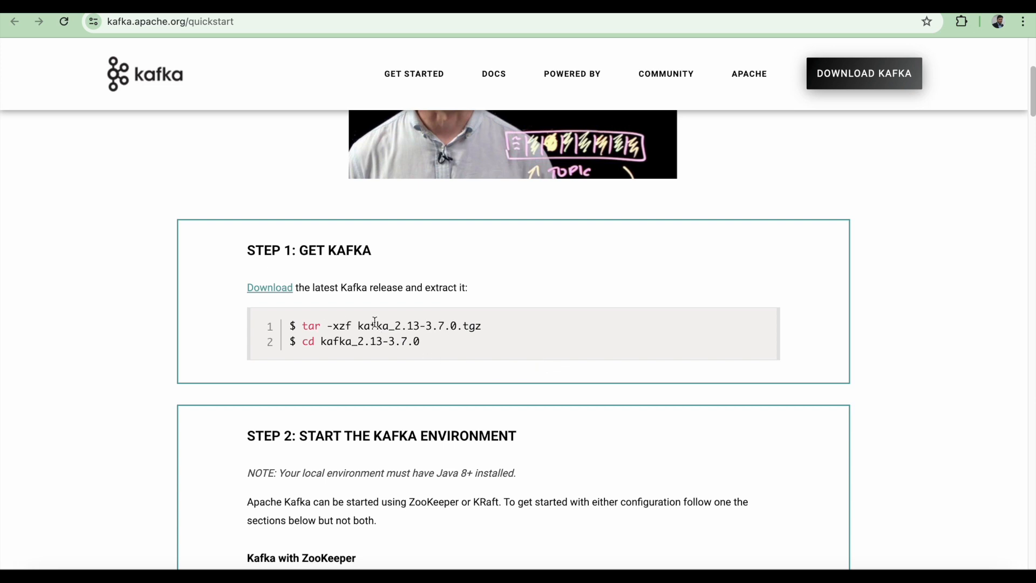
mouse_move(348, 294)
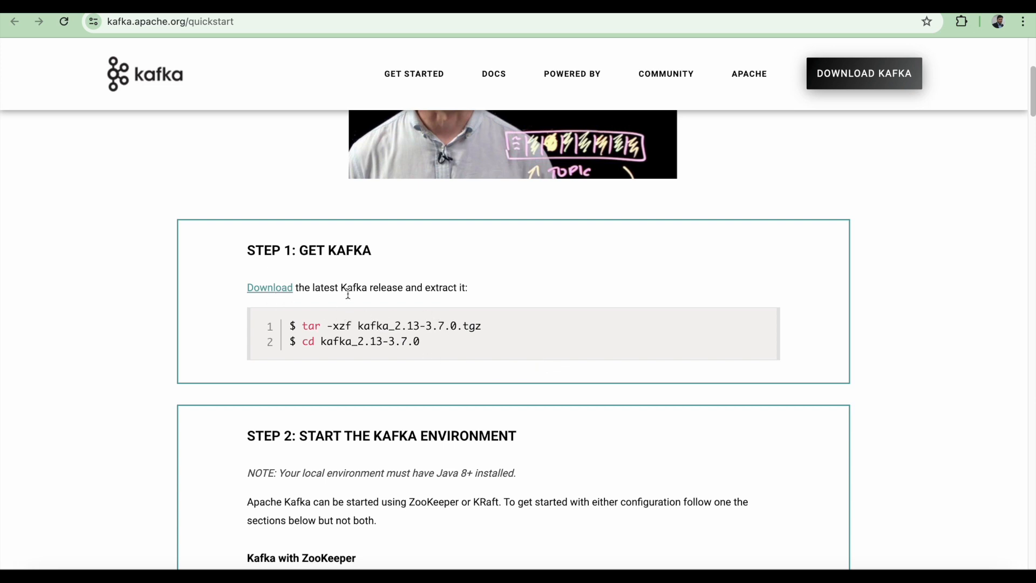
mouse_move(293, 284)
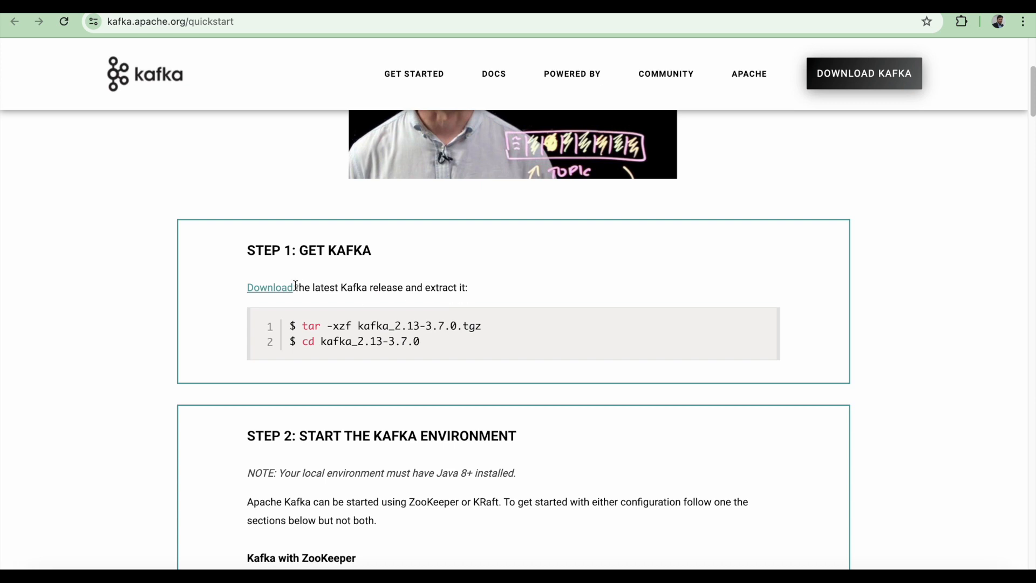
left_click(268, 287)
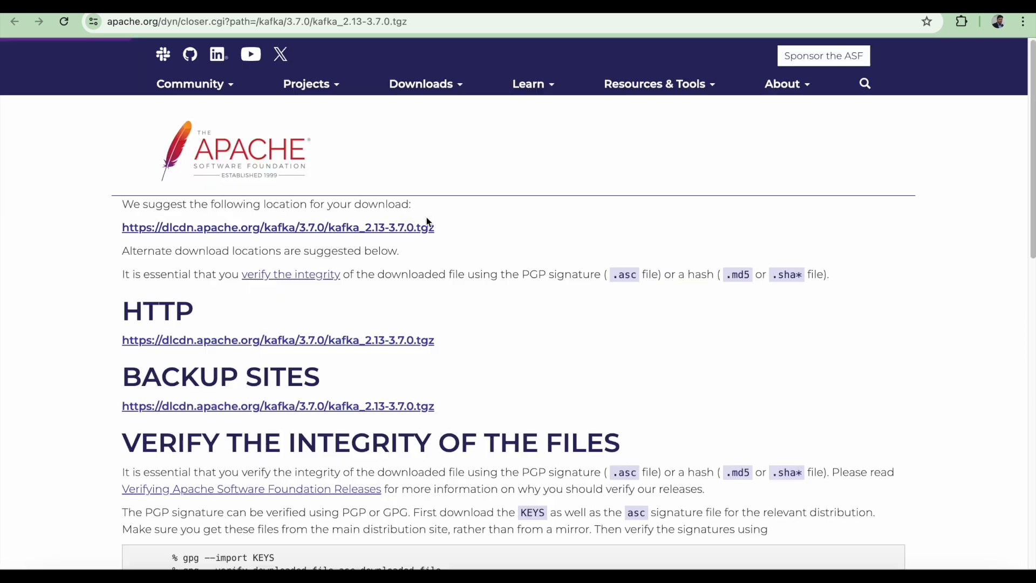
right_click(277, 228)
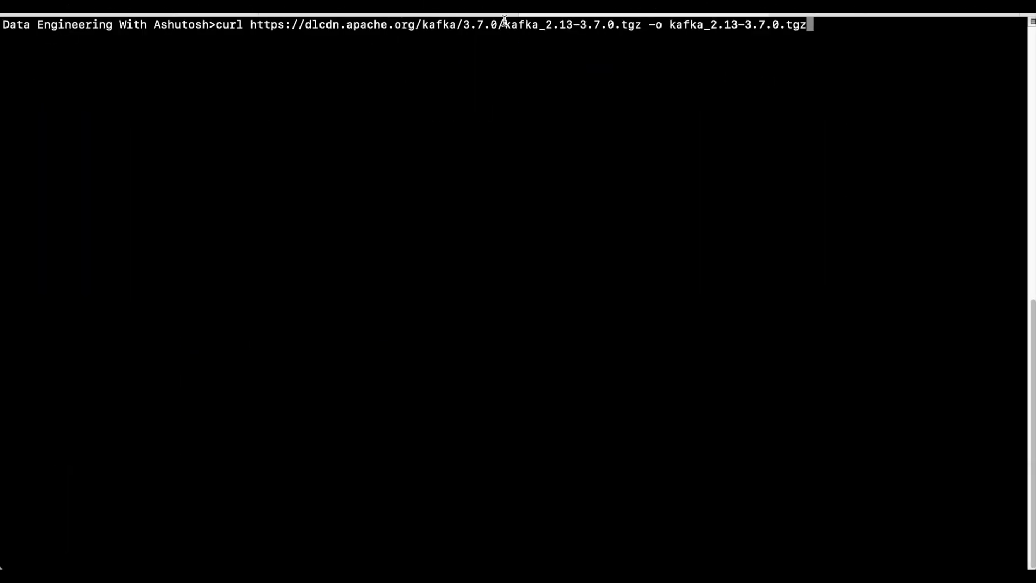
mouse_move(638, 41)
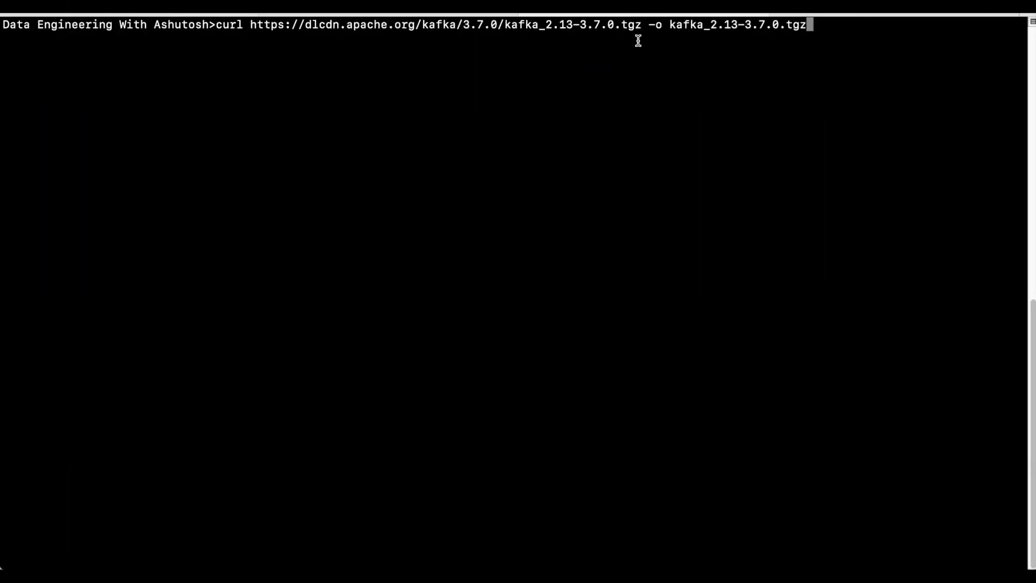
mouse_move(516, 67)
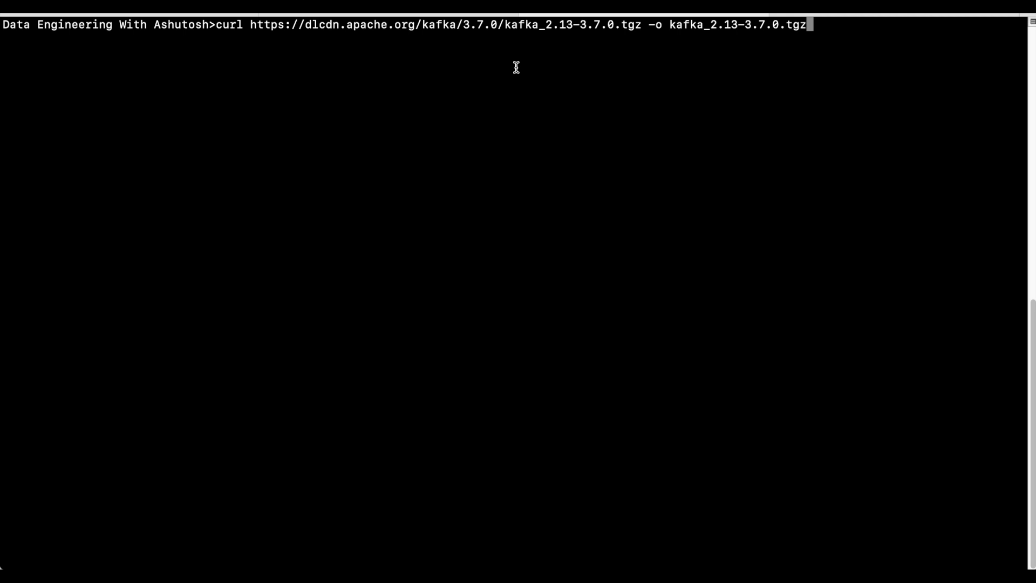
Step: Download the Kafka archive with curl and extract it with tar -xzf kafka_2.13-3.7.0.tgz
key("Return")
type("ls")
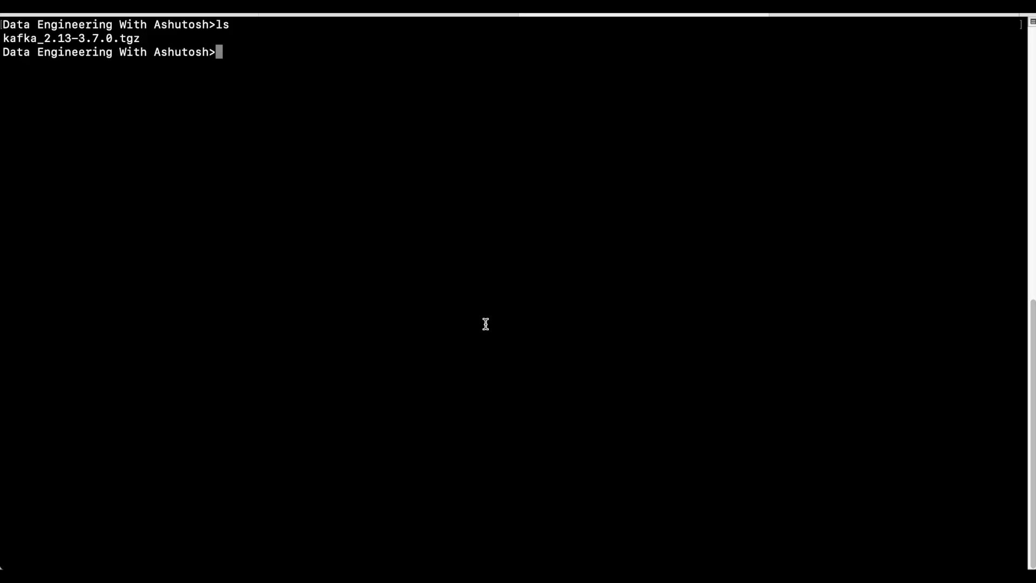
type("tar -xzf kafka_2.13-3.7.0.tgz")
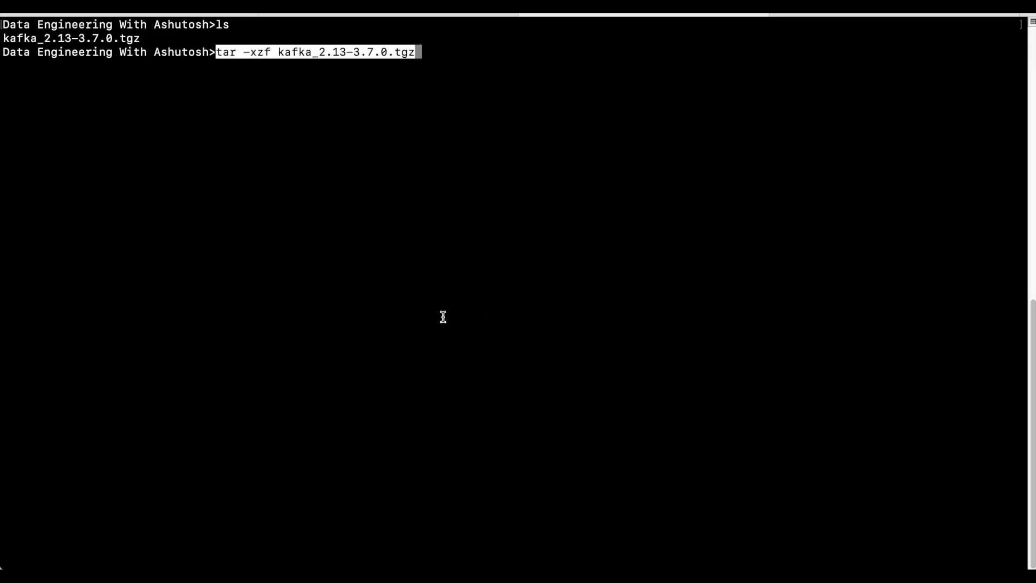
key("Return")
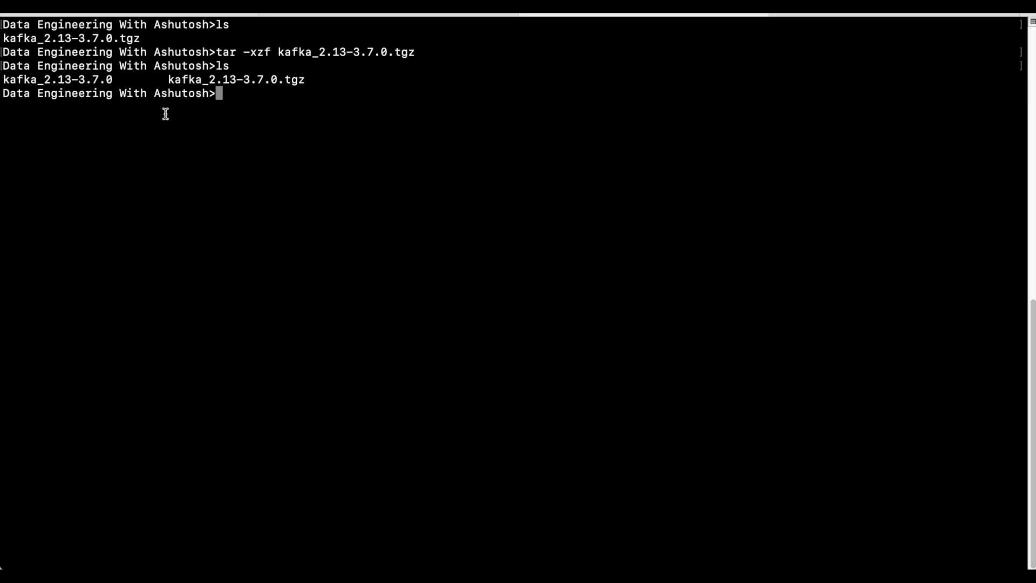
Step: Change into the extracted kafka_2.13-3.7.0 folder
double_click(58, 79)
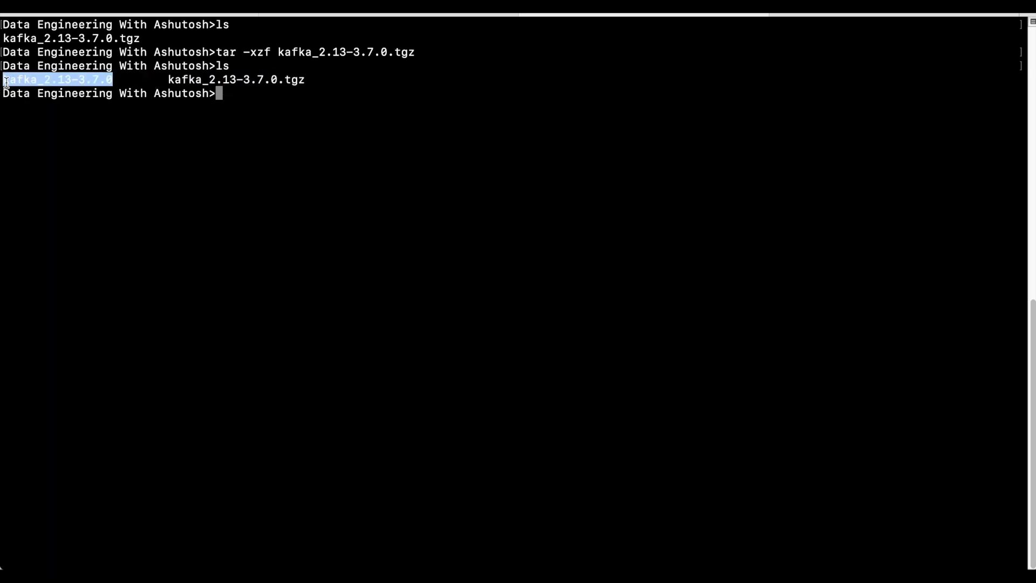
type("cd kafka_2.13-3.7.0")
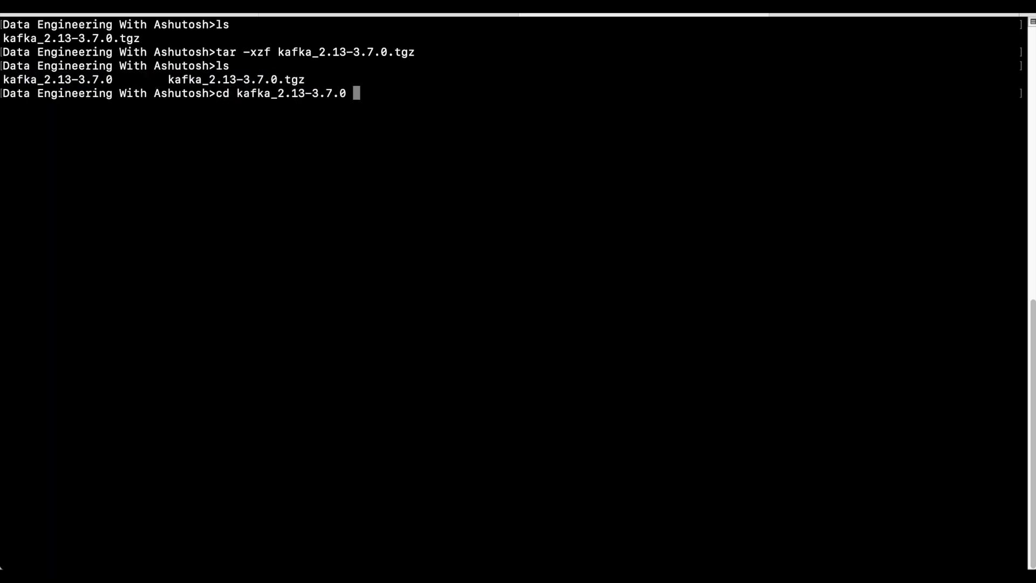
key("Return")
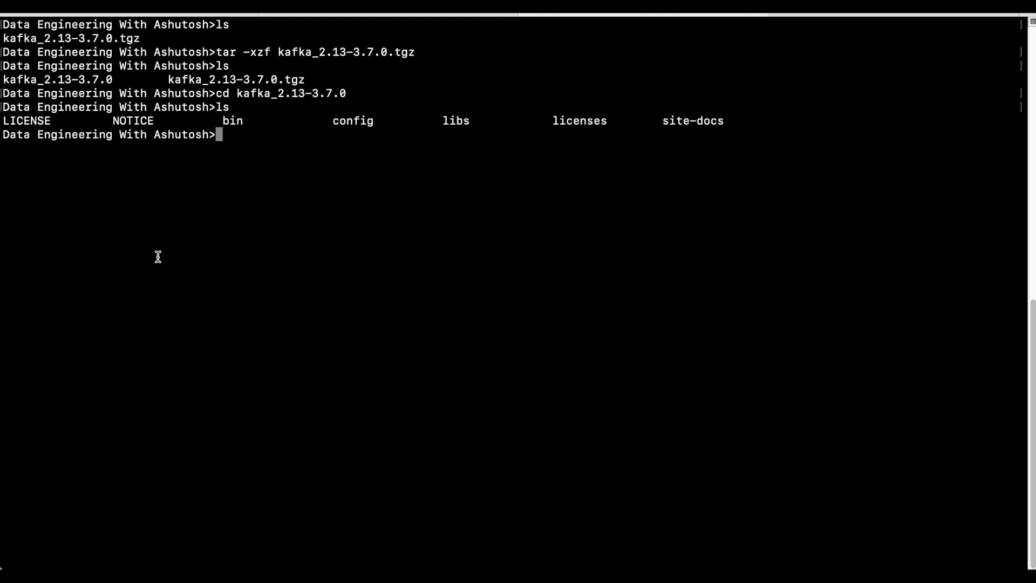
mouse_move(279, 169)
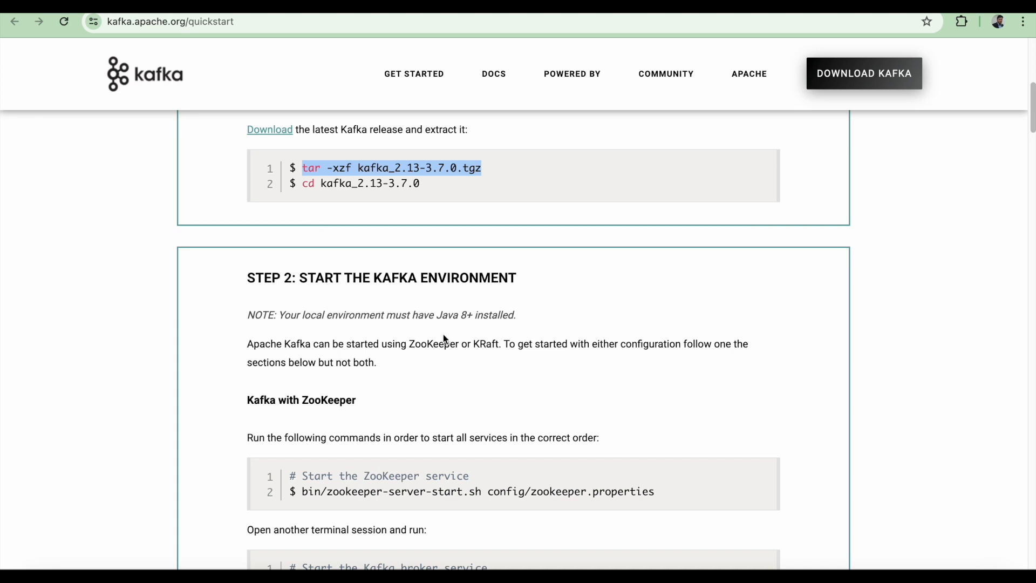
Step: Check the Java 8+ note and reach Oracle's Java SE 8 Archive Downloads from the search results
scroll("down", 3)
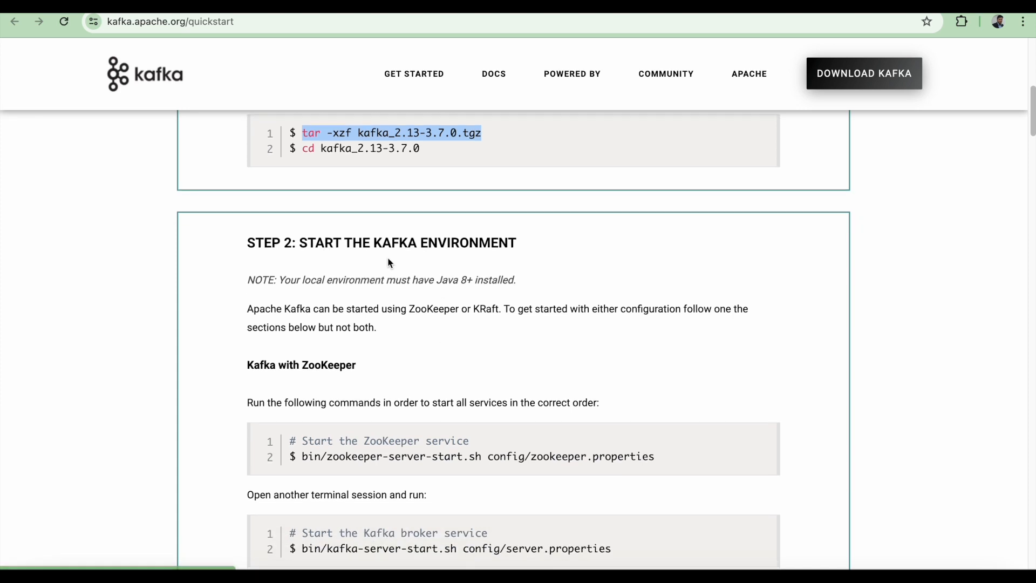
scroll("down", 3)
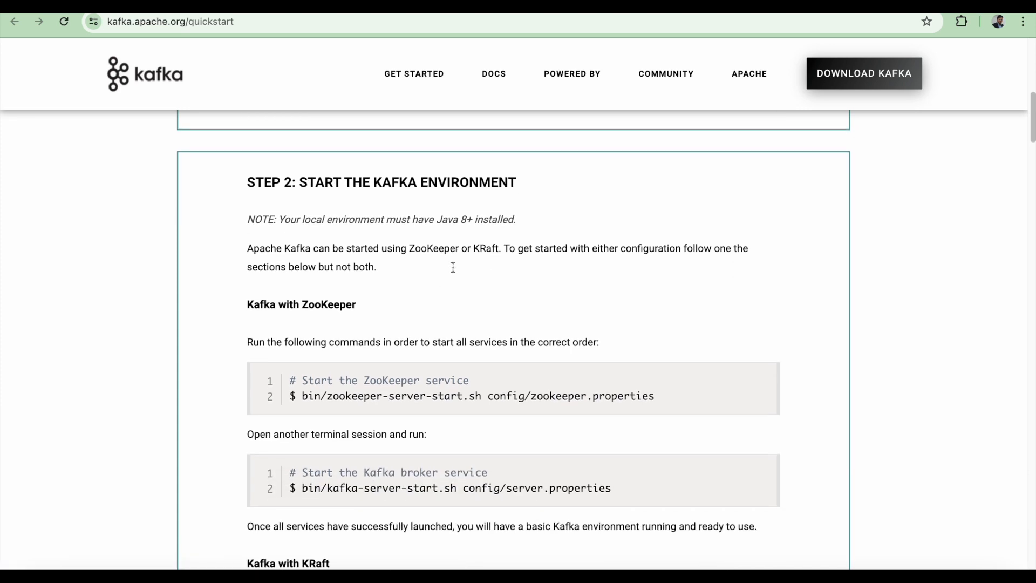
mouse_move(283, 222)
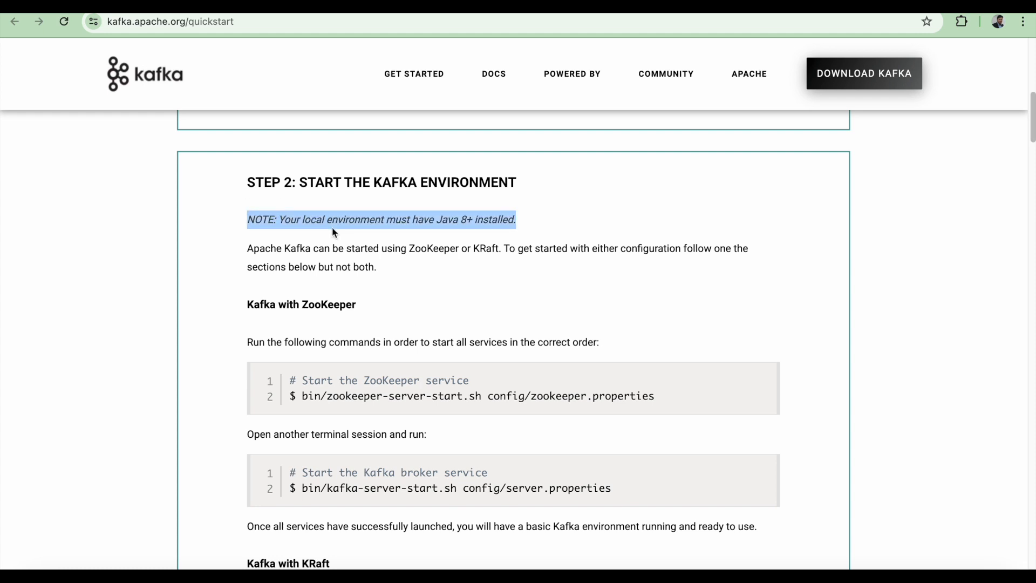
mouse_move(473, 220)
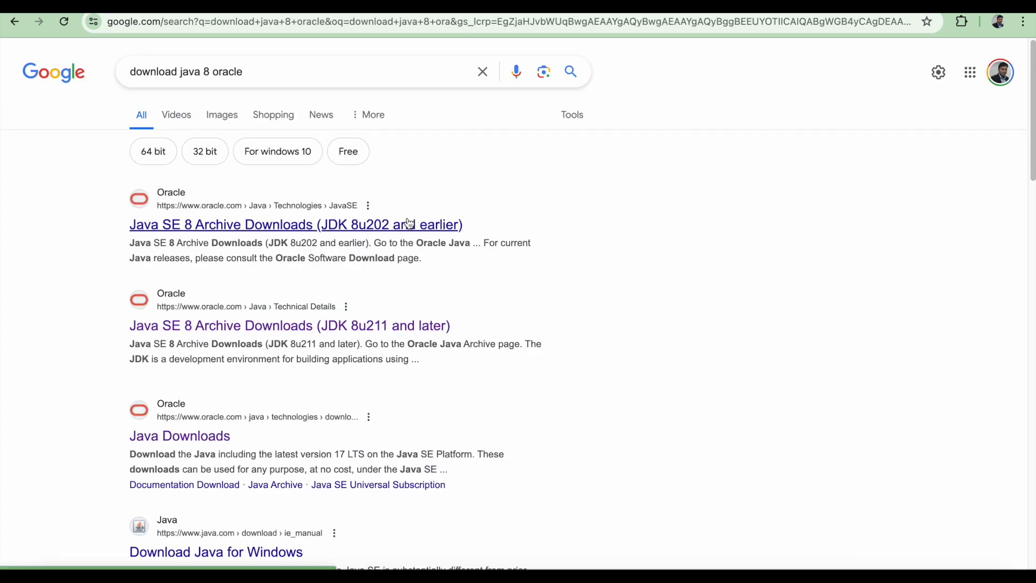
left_click(295, 225)
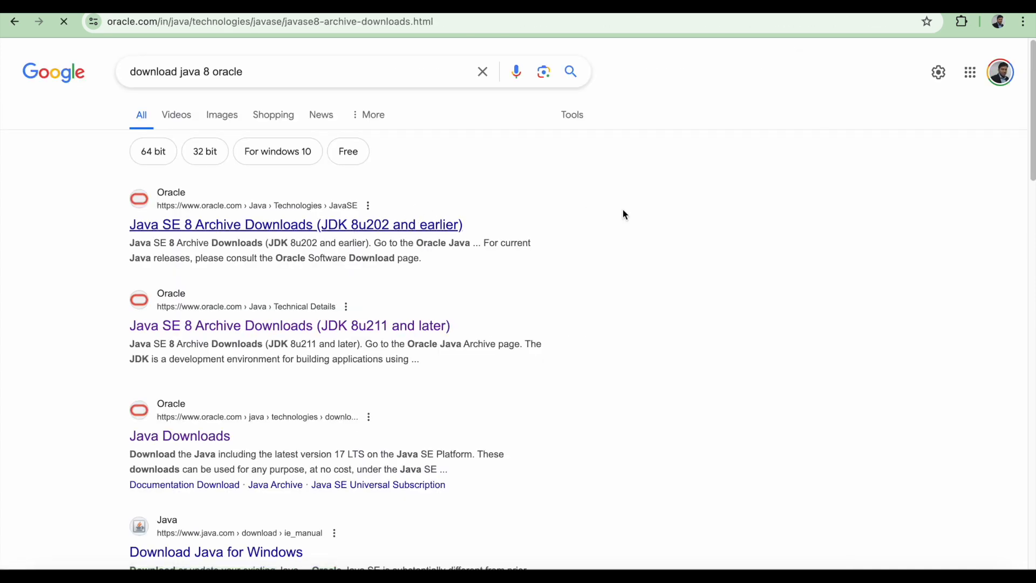
left_click(296, 225)
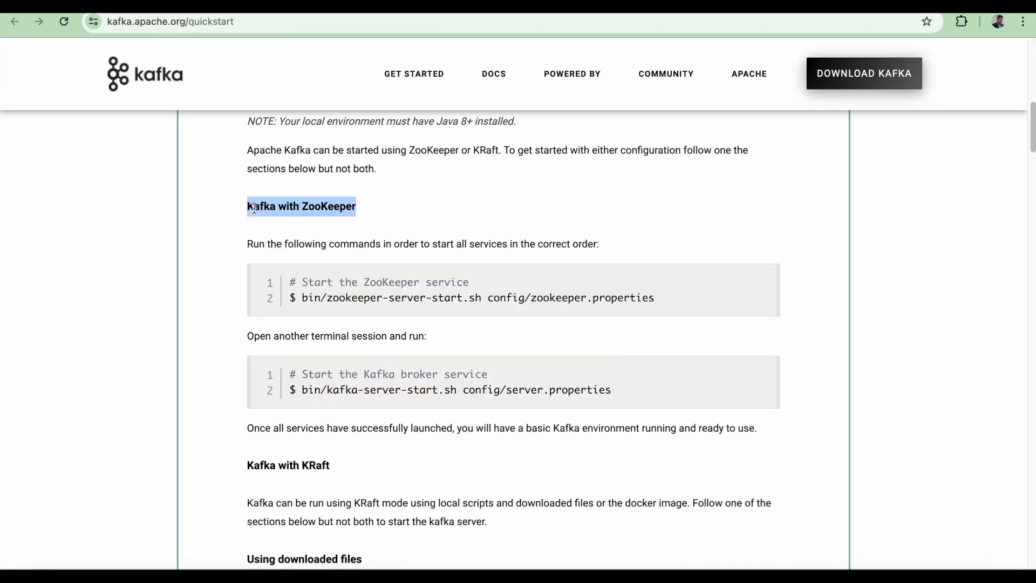
scroll("down", 3)
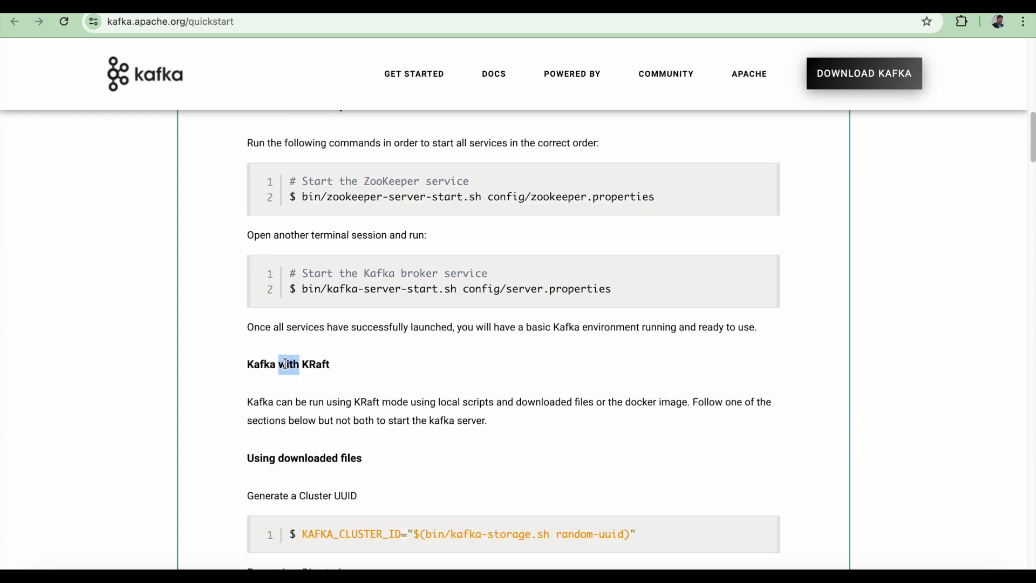
scroll("up", 3)
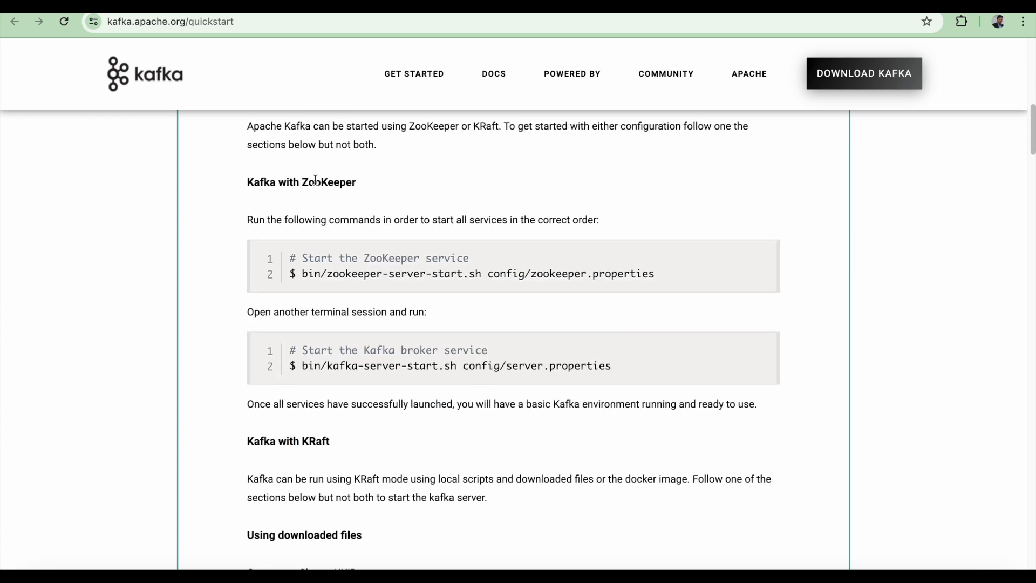
double_click(301, 181)
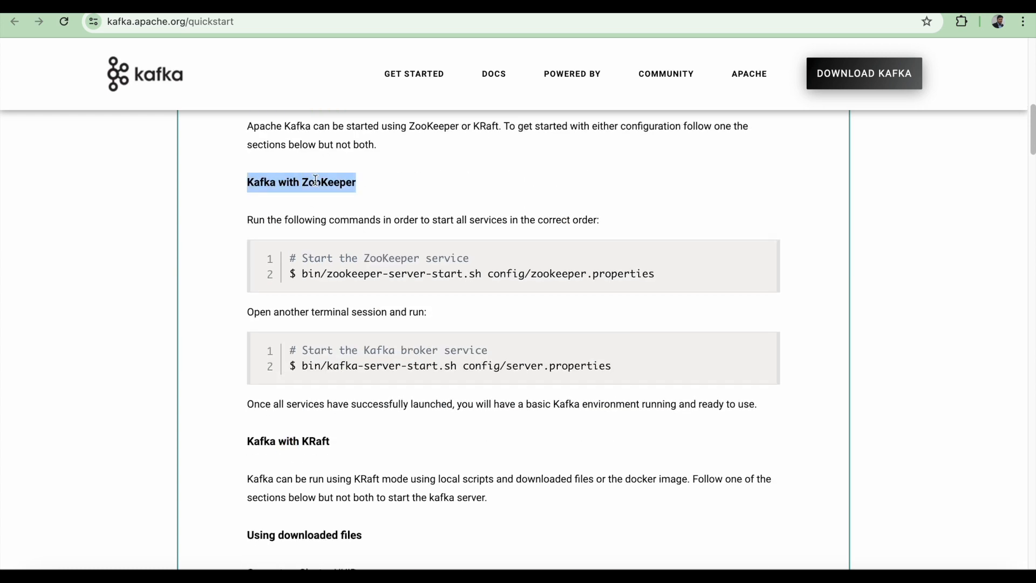
double_click(327, 182)
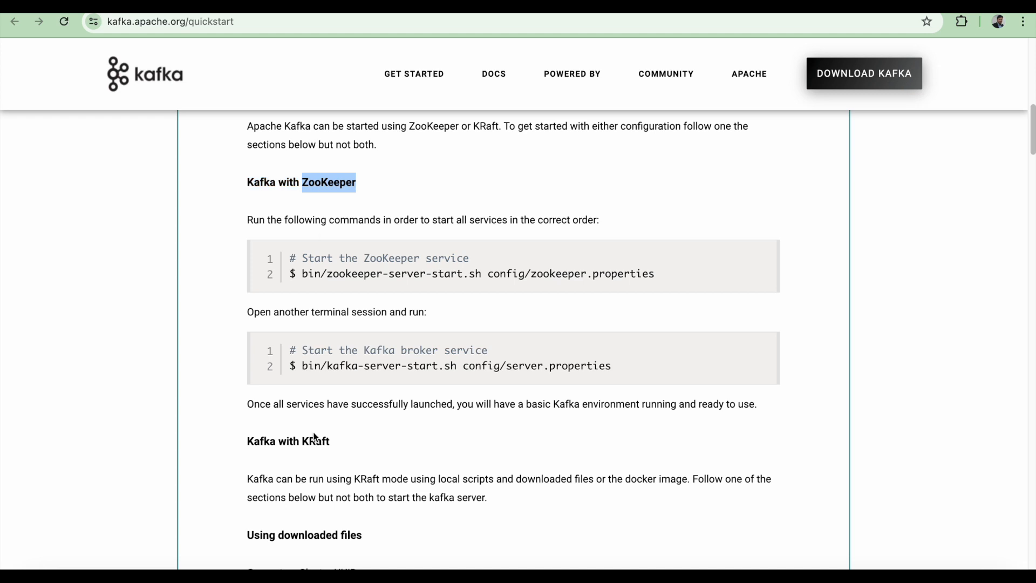
double_click(316, 440)
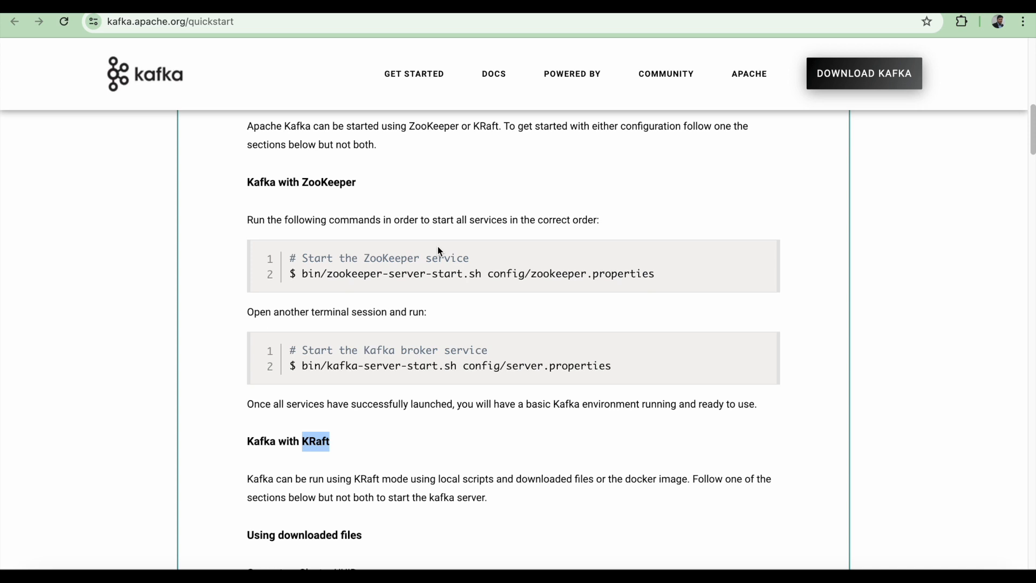
mouse_move(513, 275)
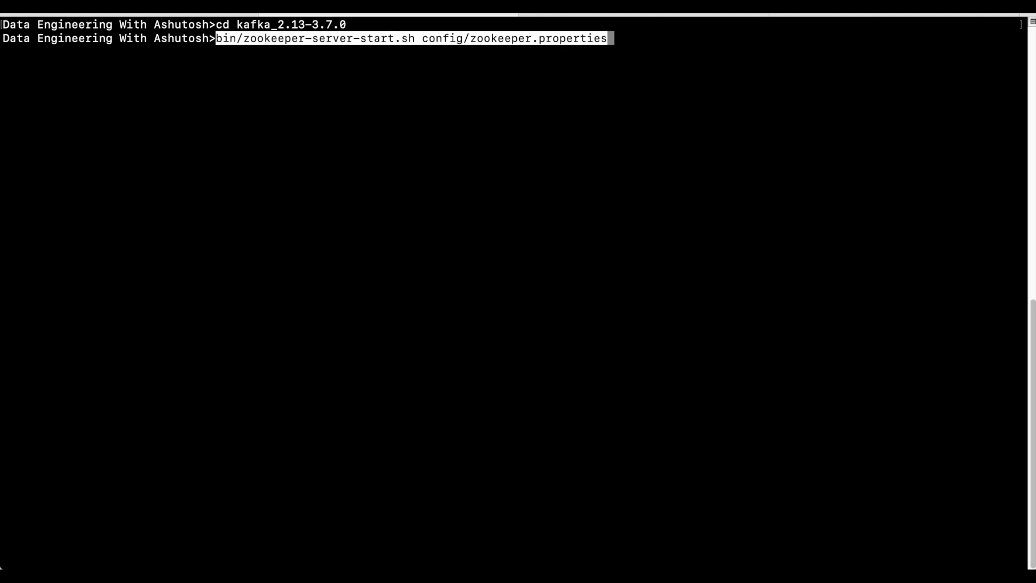
Step: Run bin/zookeeper-server-start.sh config/zookeeper.properties and view its startup log
key("Return")
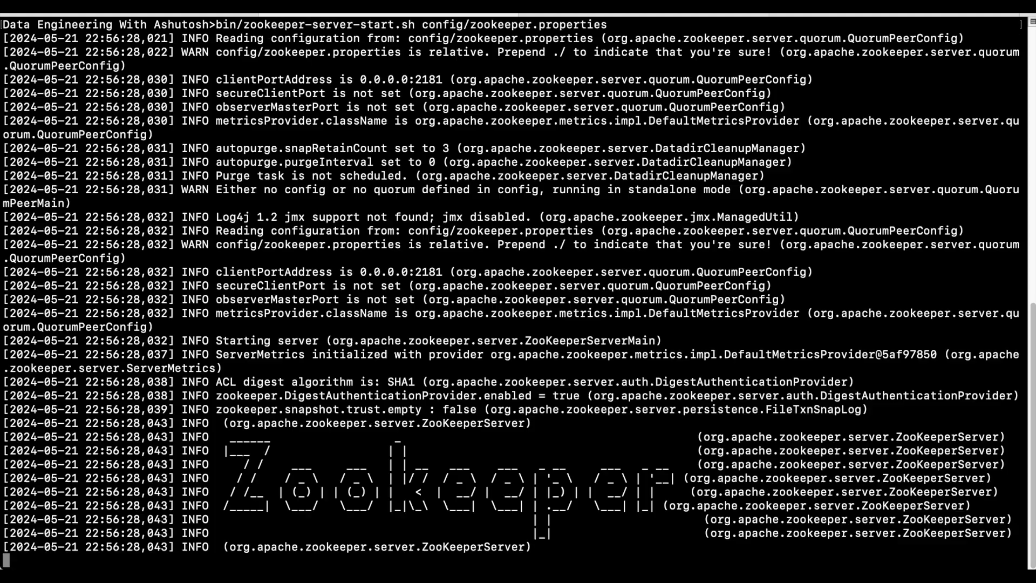
scroll("down", 3)
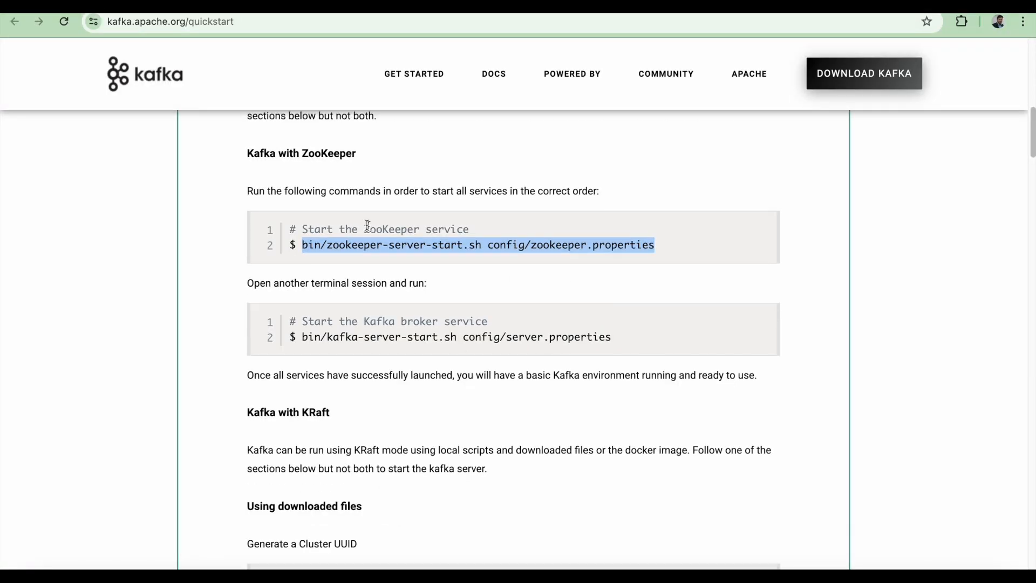
mouse_move(318, 319)
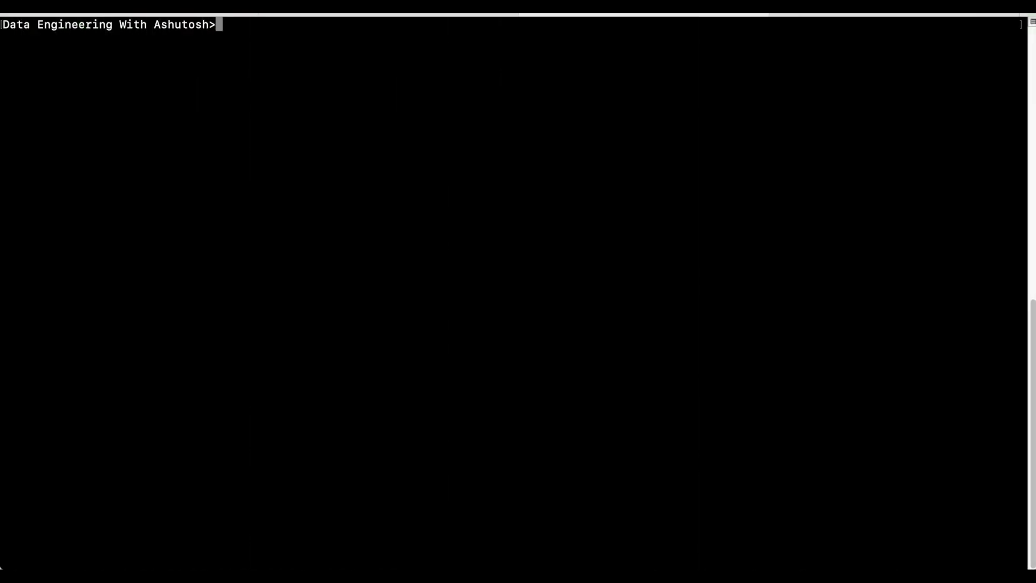
Step: Launch the broker with bin/kafka-server-start.sh config/server.properties in the second session
type("bin/kafka-server-start.sh config/server.properties")
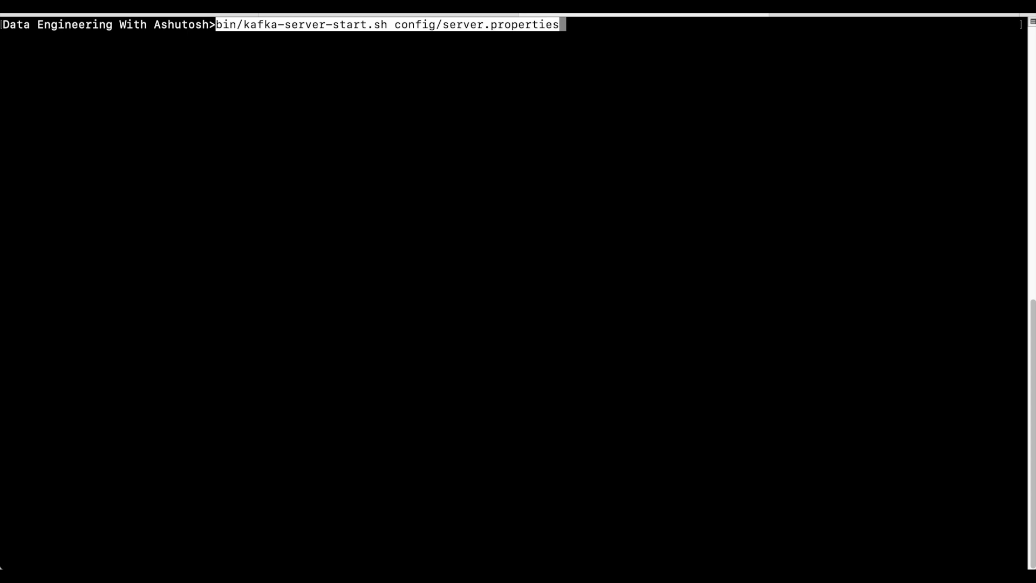
key("Return")
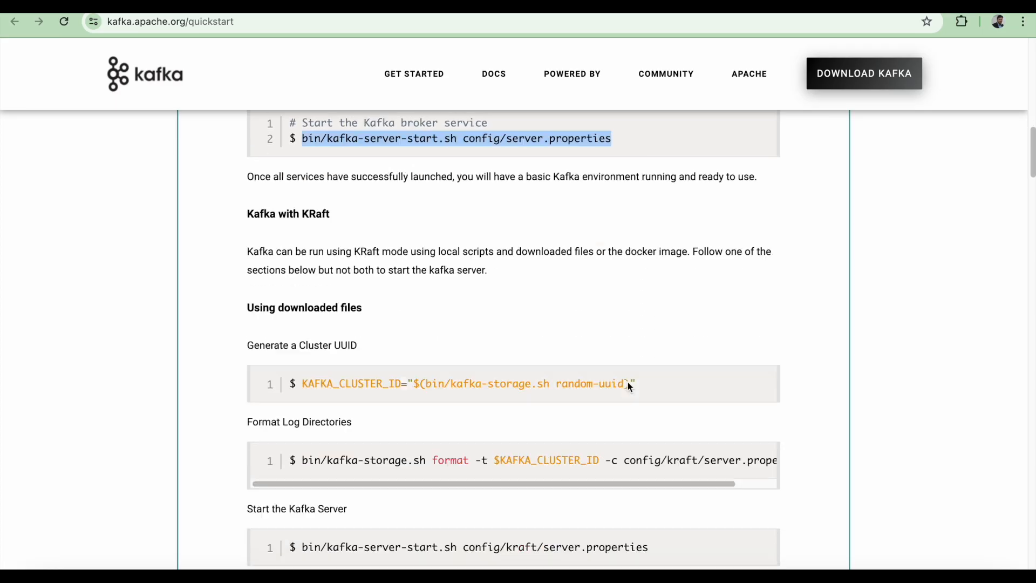
Step: Scroll the quickstart to Step 3 and its kafka-topics.sh --create command
scroll("down", 3)
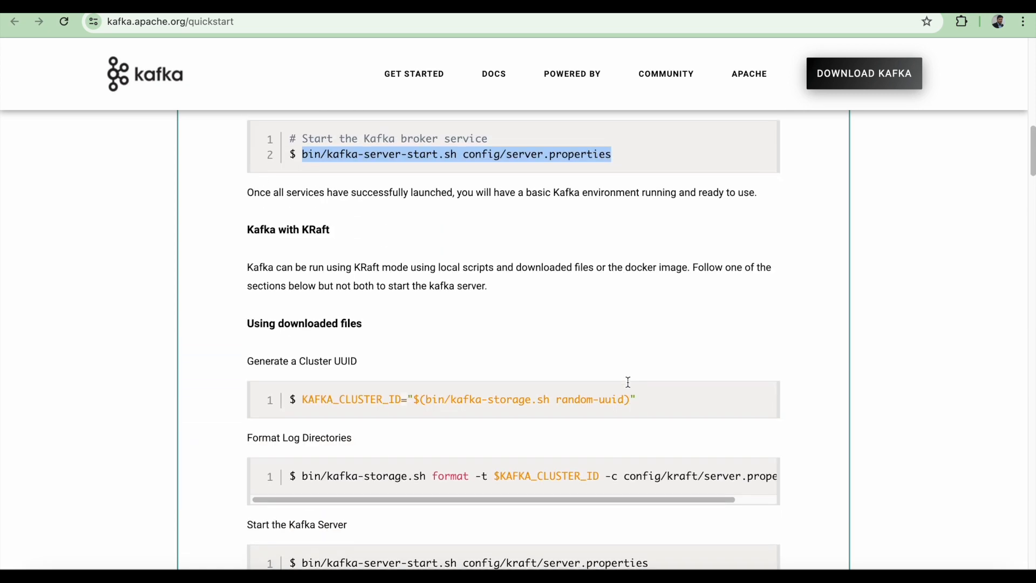
scroll("up", 3)
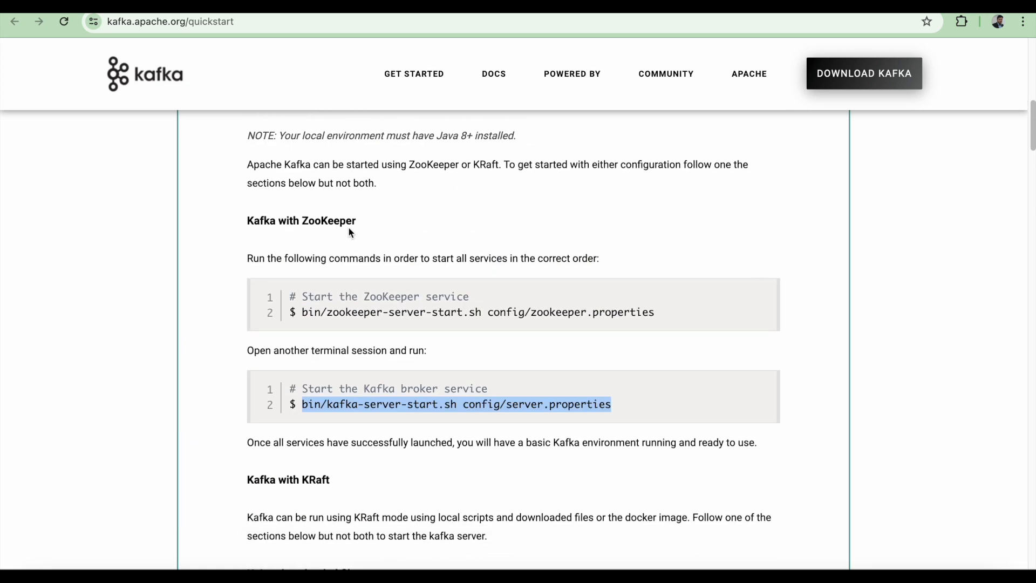
scroll("down", 3)
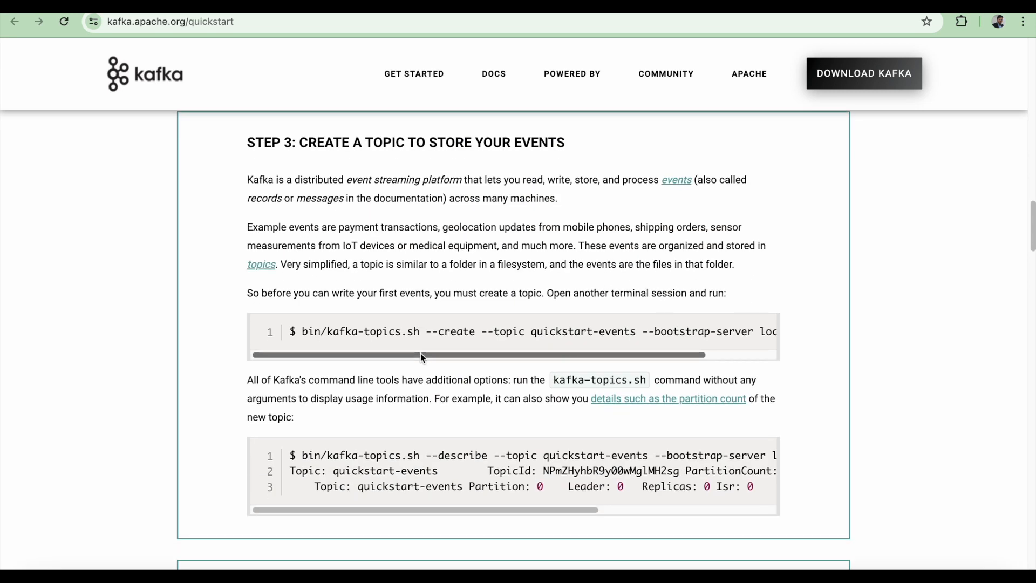
mouse_move(535, 157)
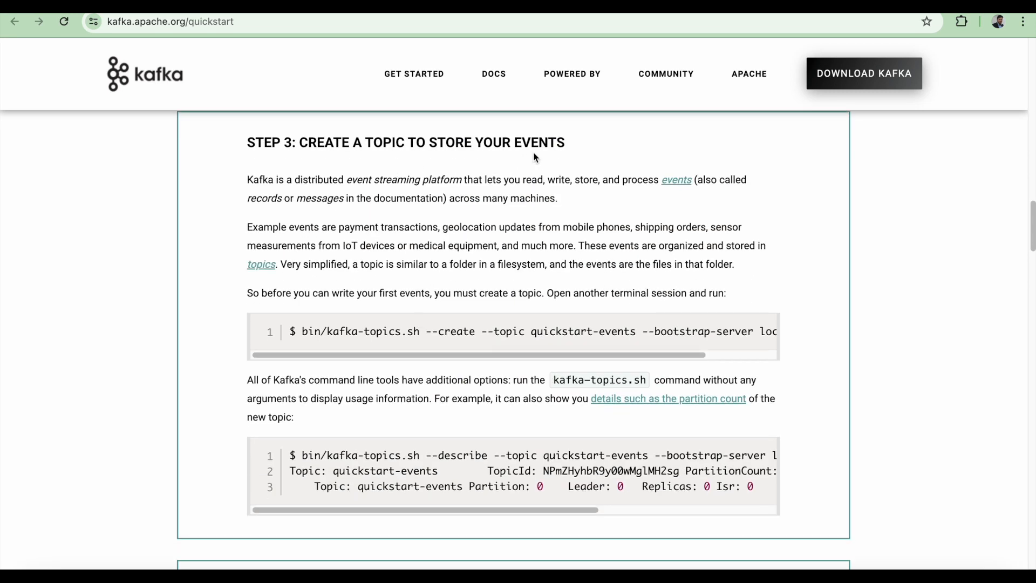
mouse_move(464, 342)
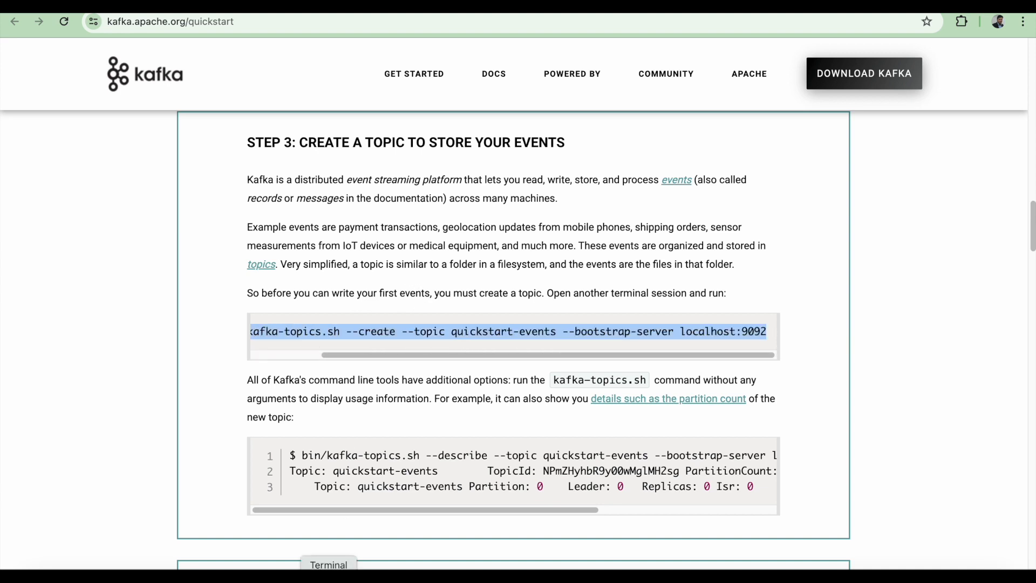
Step: Create topic quickstart-events against --bootstrap-server localhost:9092, adjusting the broker address selection
left_click(328, 564)
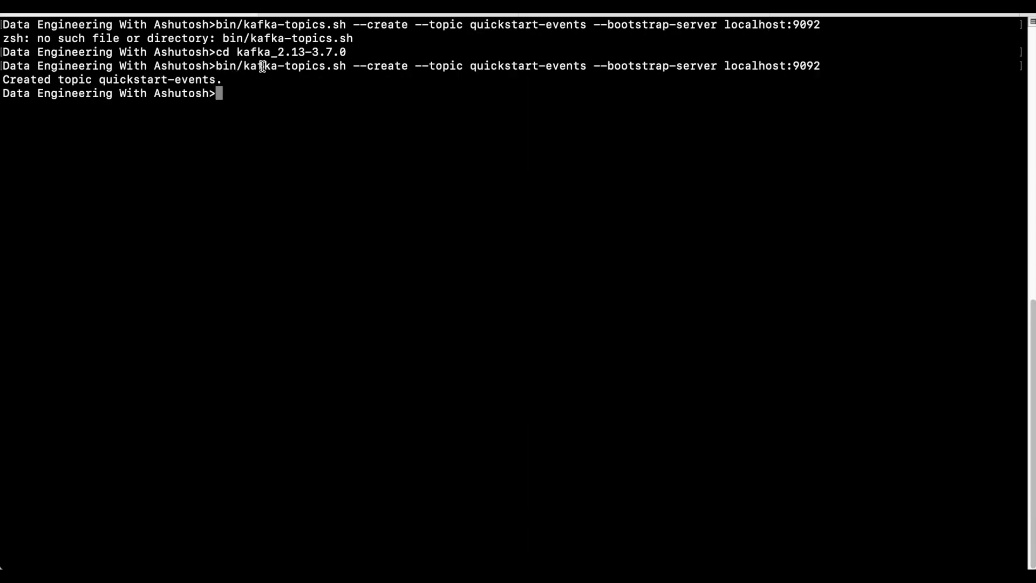
mouse_move(475, 66)
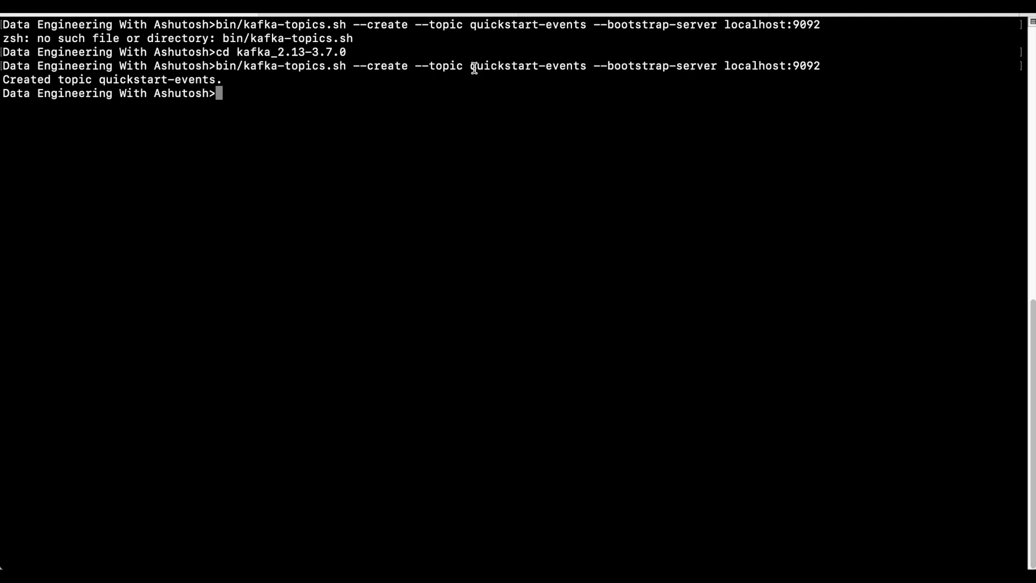
mouse_move(711, 89)
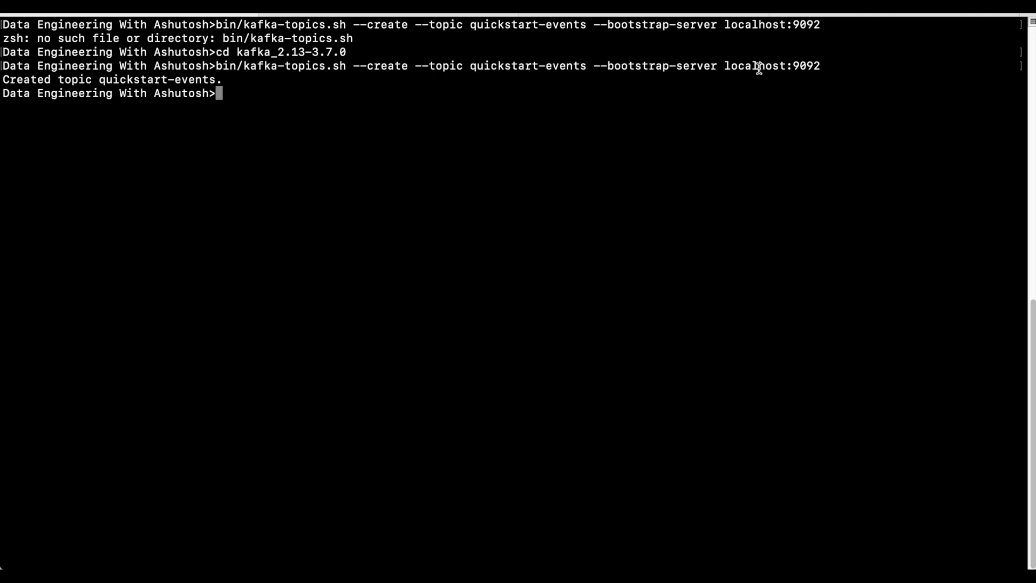
double_click(760, 66)
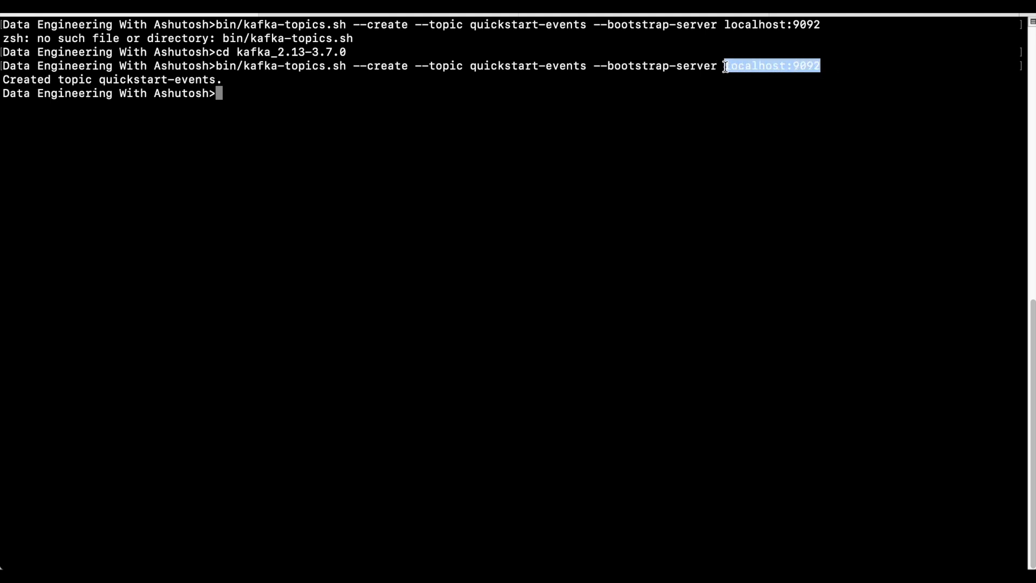
left_click(738, 66)
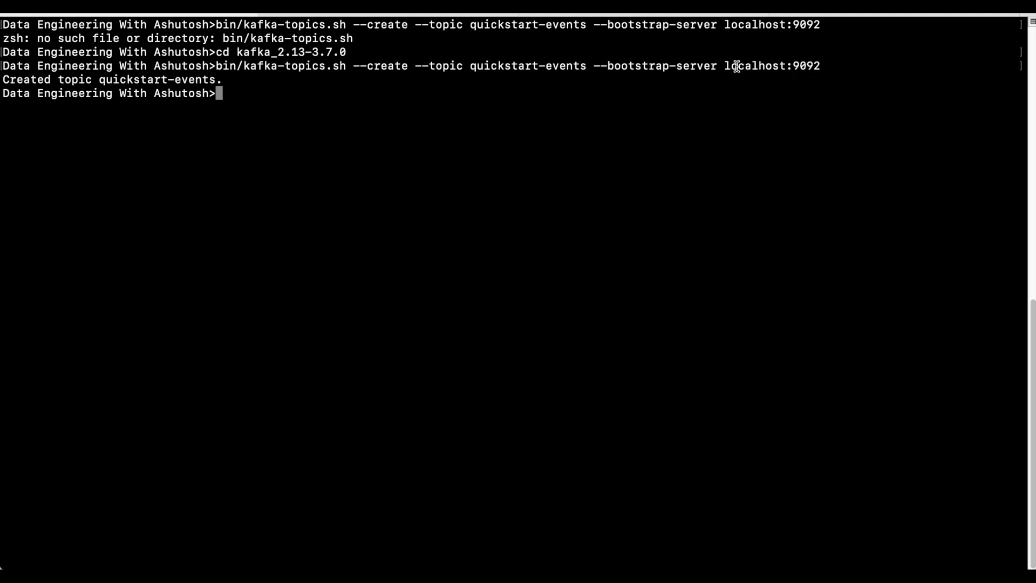
double_click(772, 66)
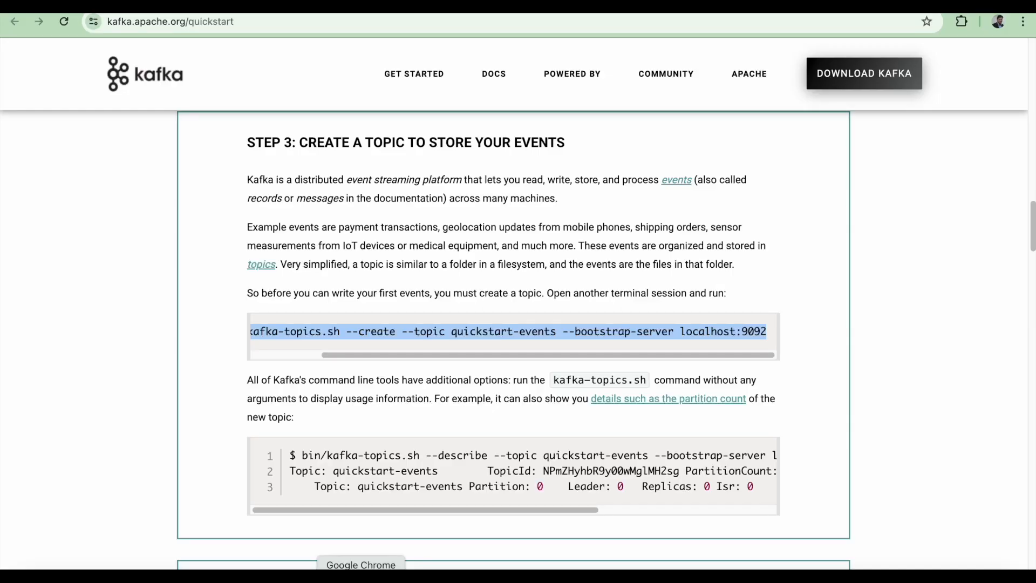
Step: Scroll past Step 3 to Step 4, writing events into the topic
scroll("down", 3)
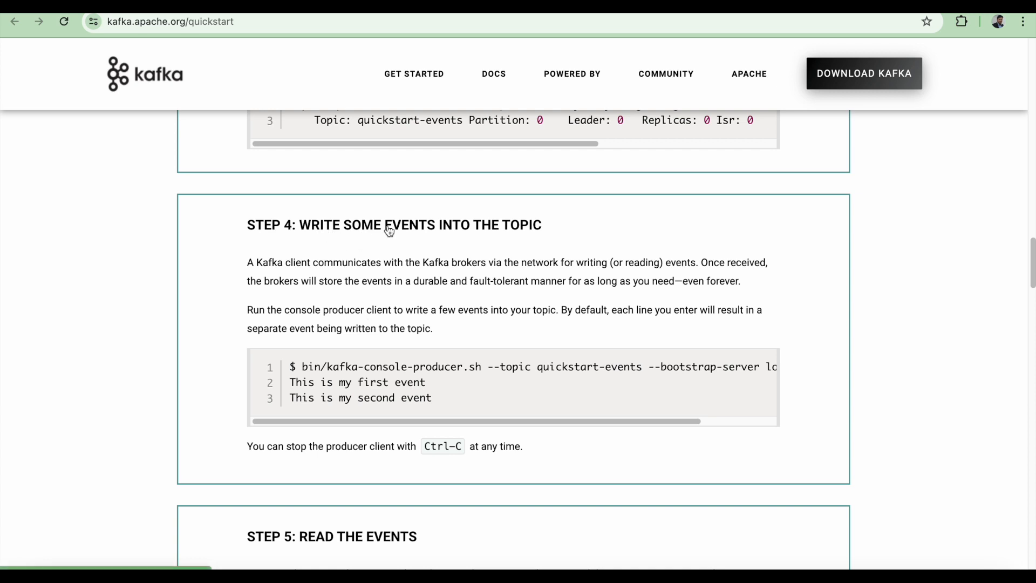
scroll("down", 3)
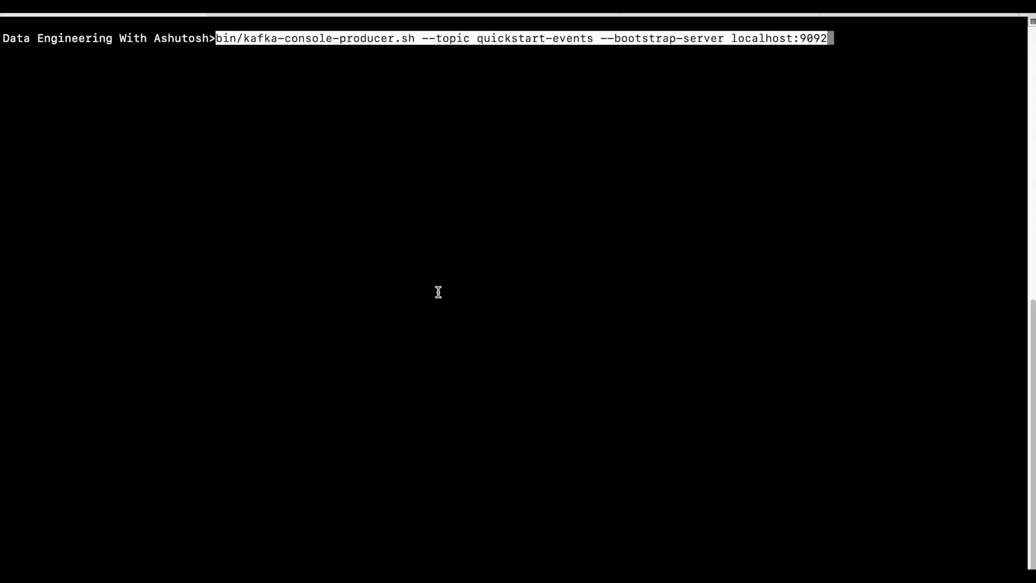
Step: Run the console producer, then a console consumer on quickstart-events with --from-beginning
key("Return")
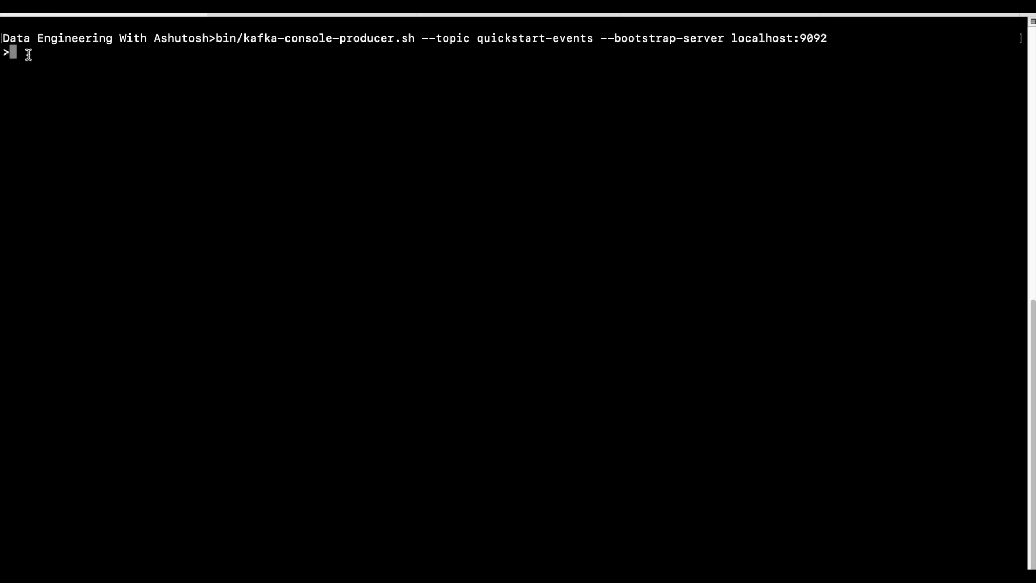
mouse_move(226, 86)
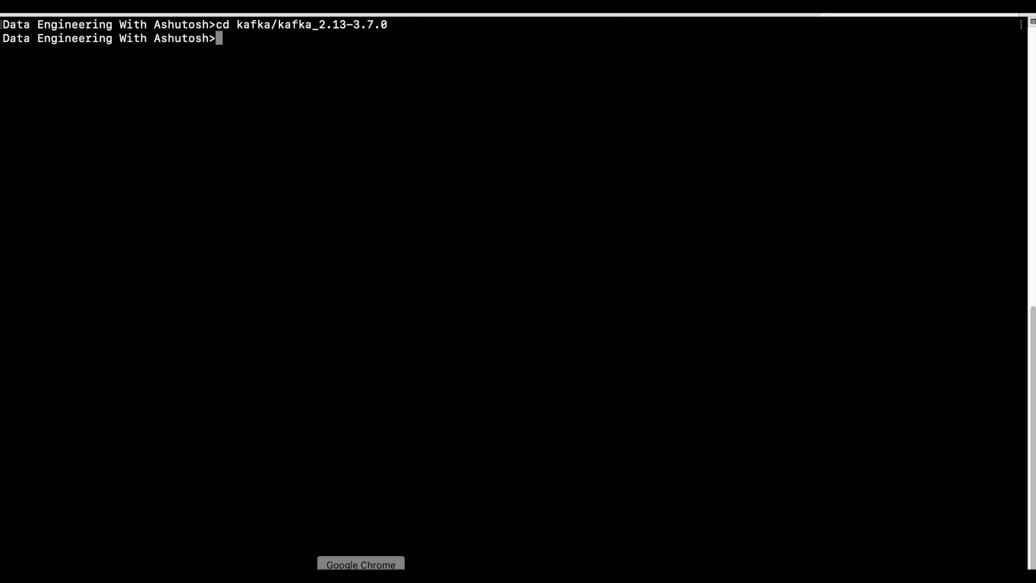
type("bin/kafka-console-consumer.sh --topic quickstart-events --from-beginning --bootstrap-server localhost:9092")
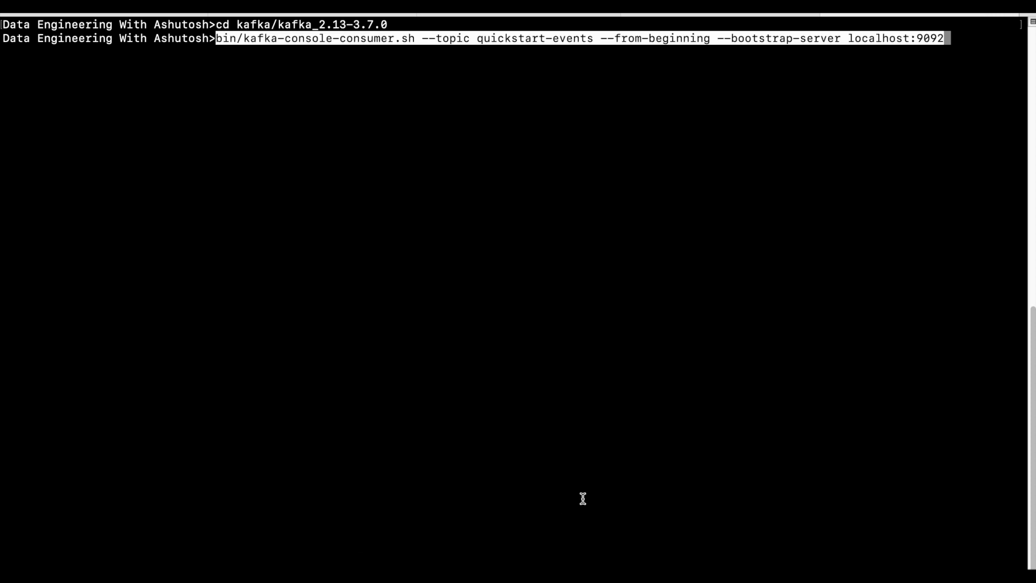
key("Return")
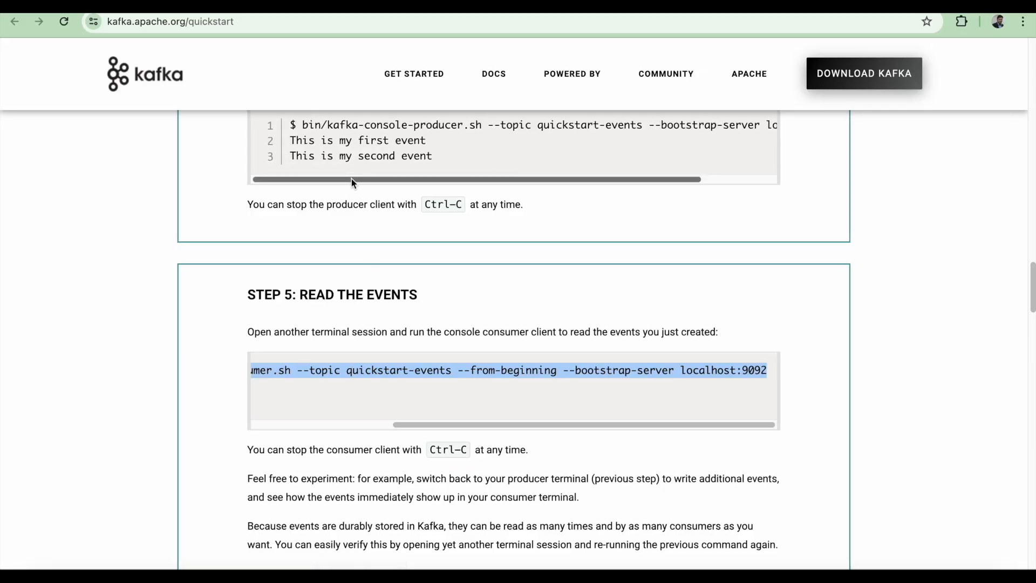
Step: Send 'This is my first event' and enter 'This is my second event' at the producer prompt
scroll("up", 3)
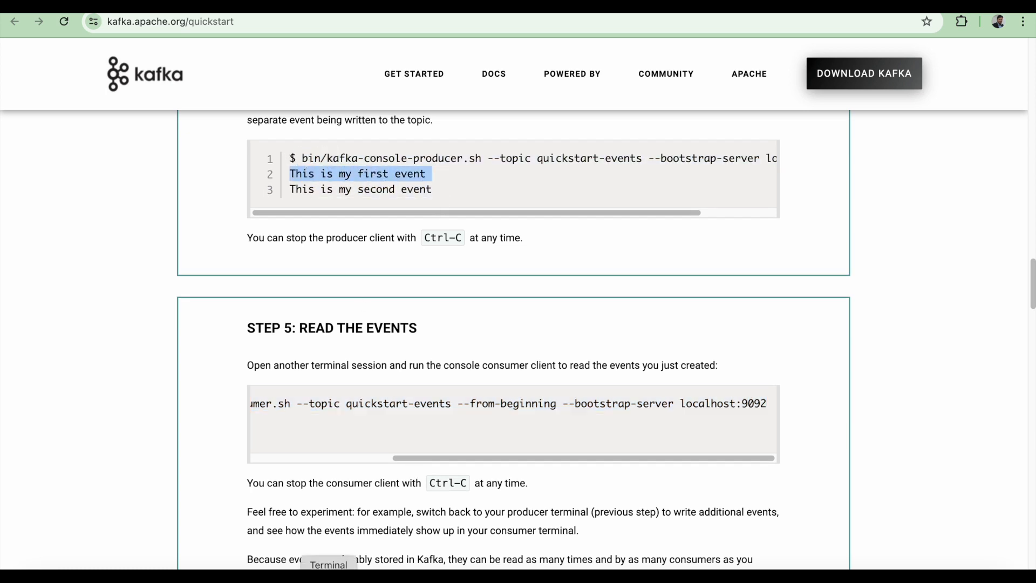
left_click(328, 565)
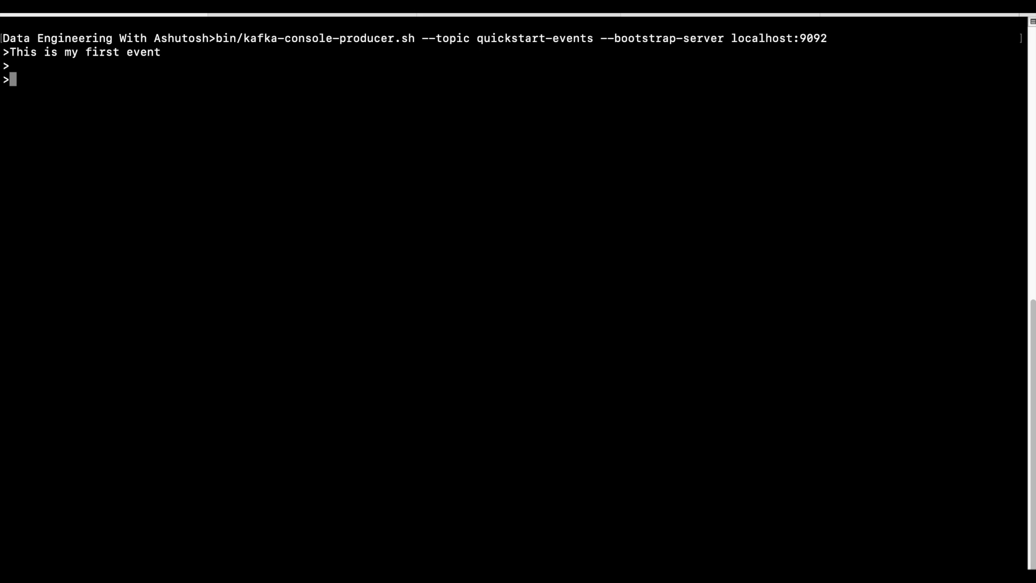
key("Return")
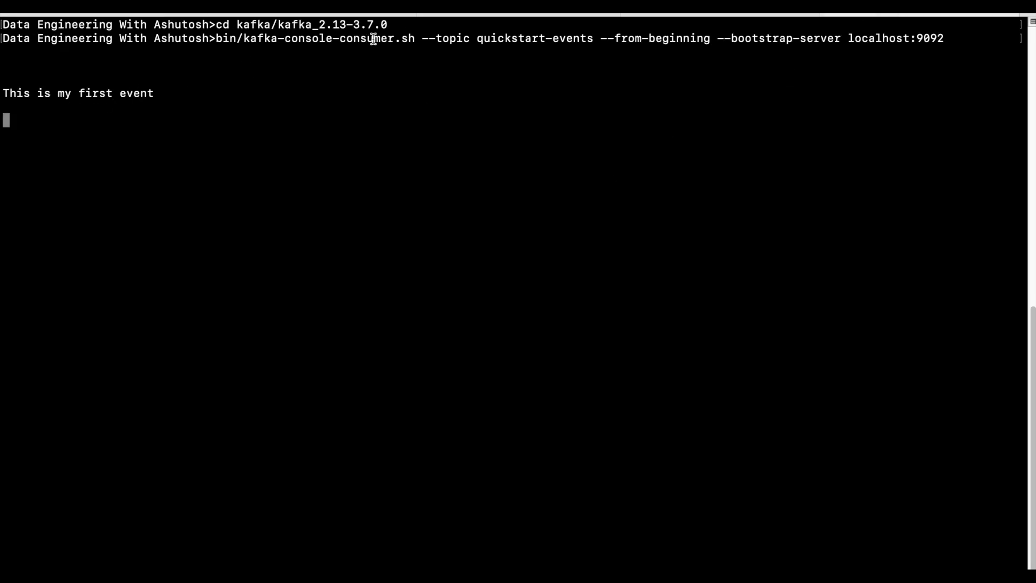
mouse_move(396, 477)
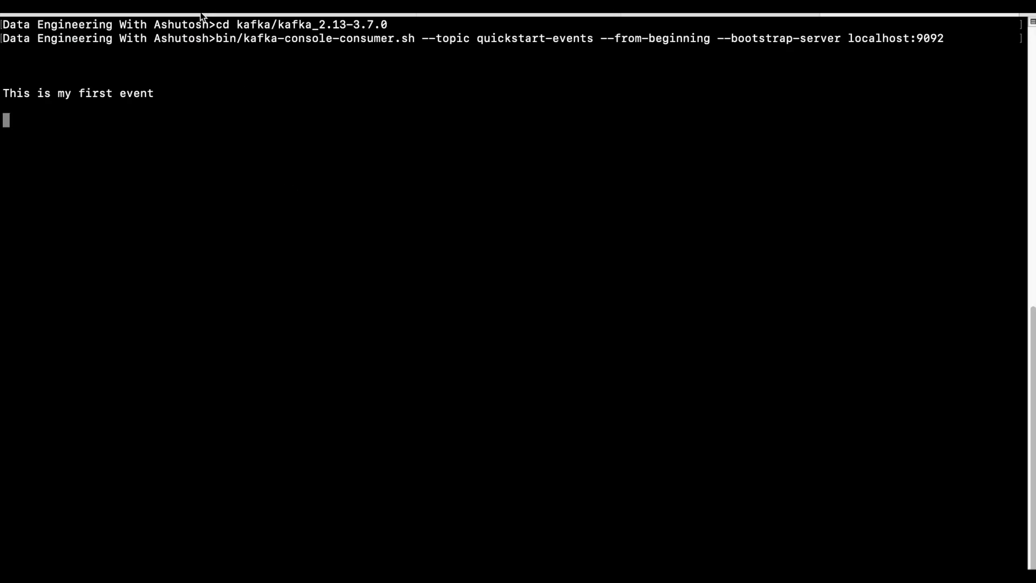
type("This is my second event")
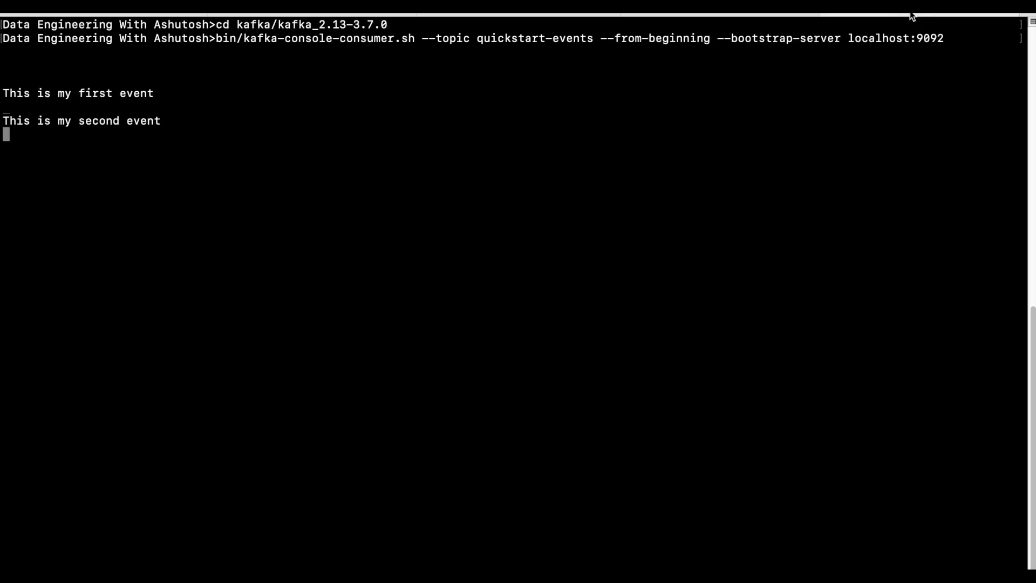
mouse_move(90, 137)
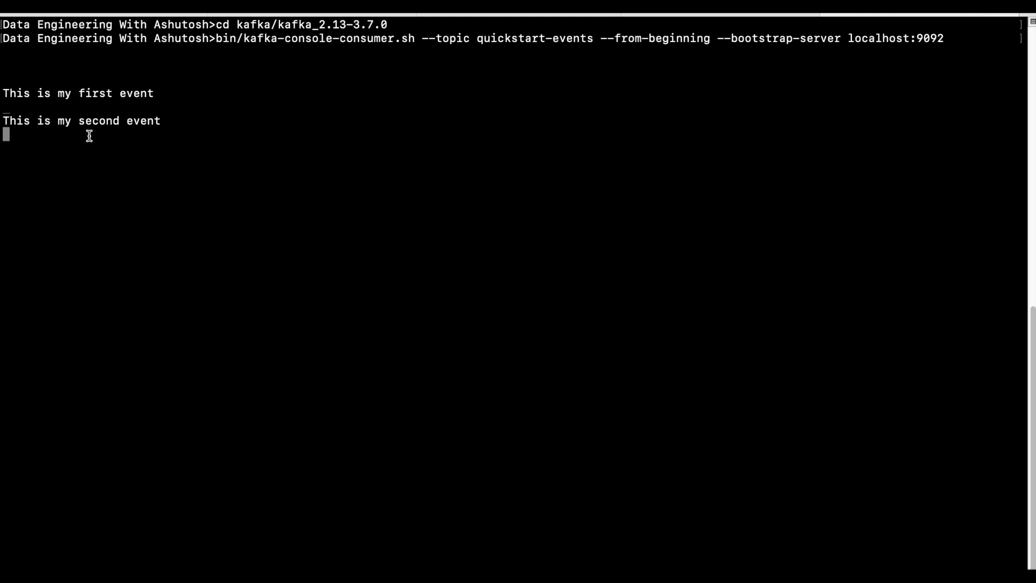
mouse_move(442, 113)
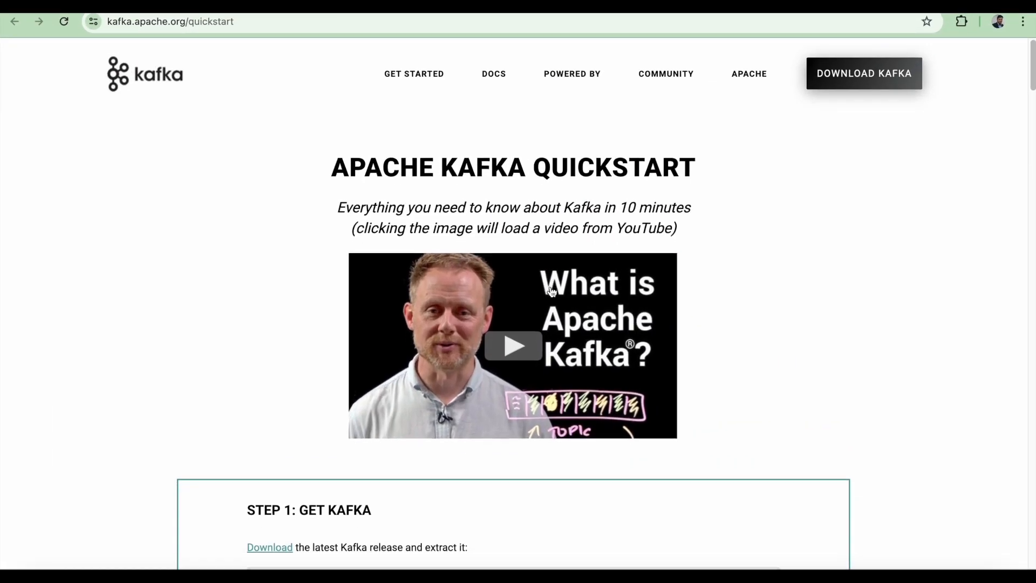
Step: Scroll the quickstart page back down to Step 4 with its two sample event lines
scroll("down", 3)
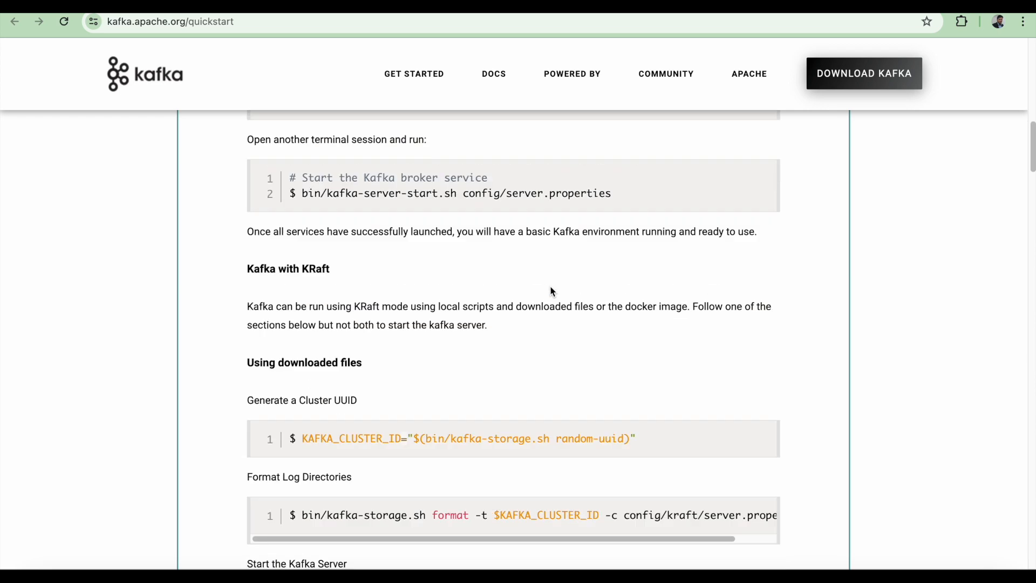
scroll("down", 3)
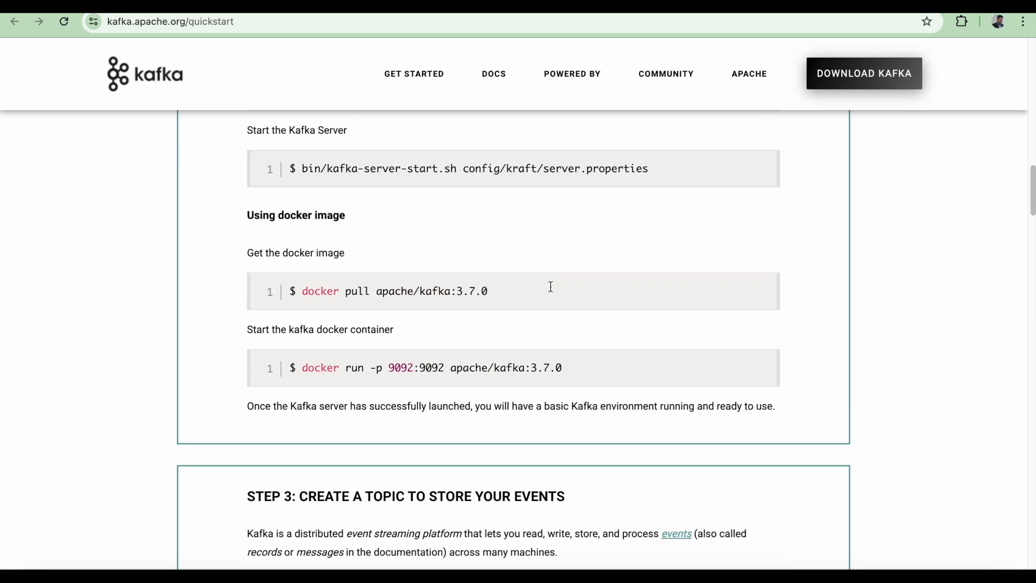
scroll("down", 3)
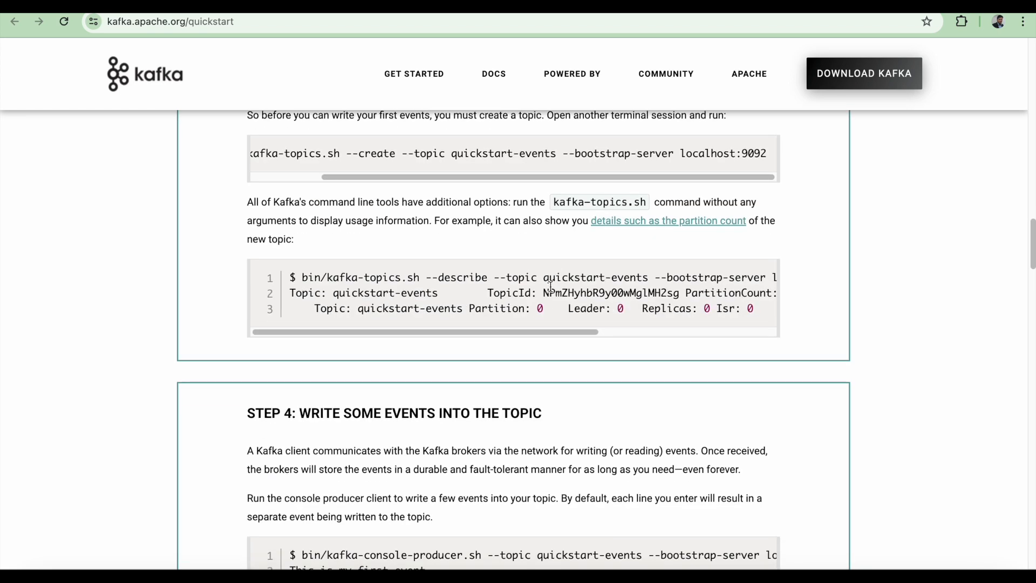
scroll("down", 3)
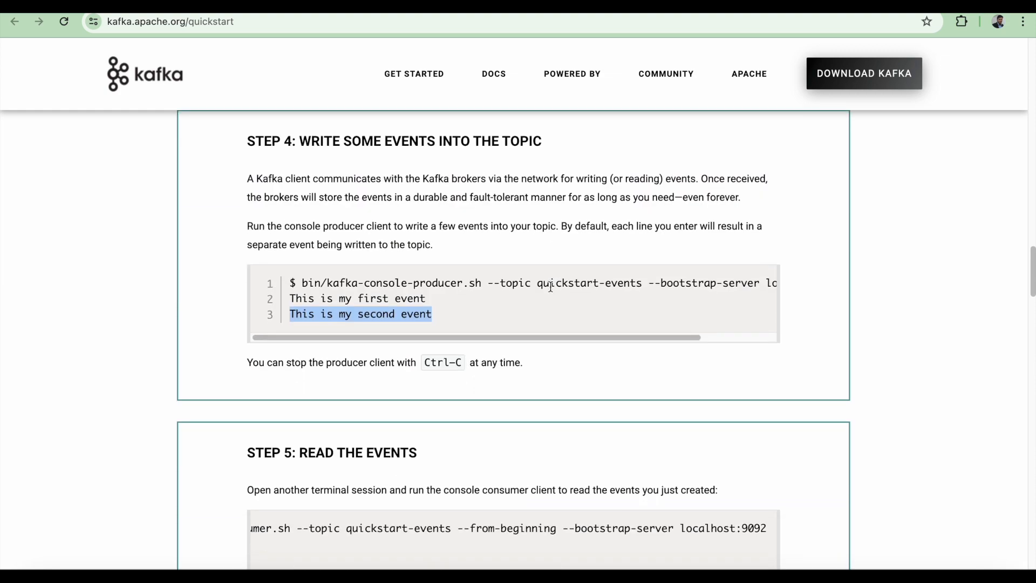